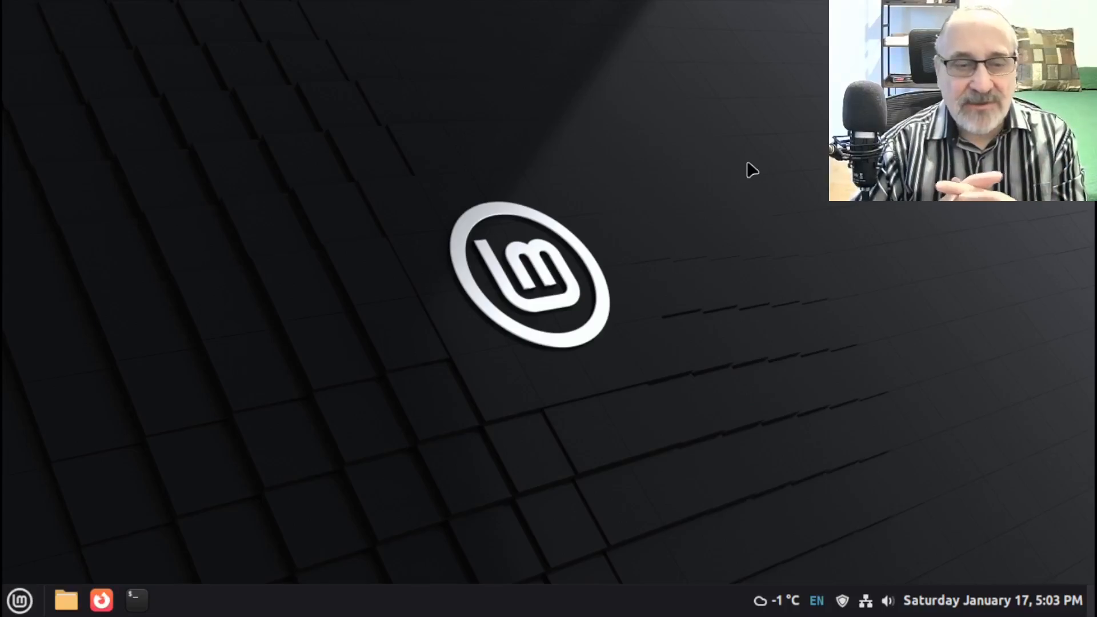
{"action": "mouse_move", "coordinate": [272, 387]}
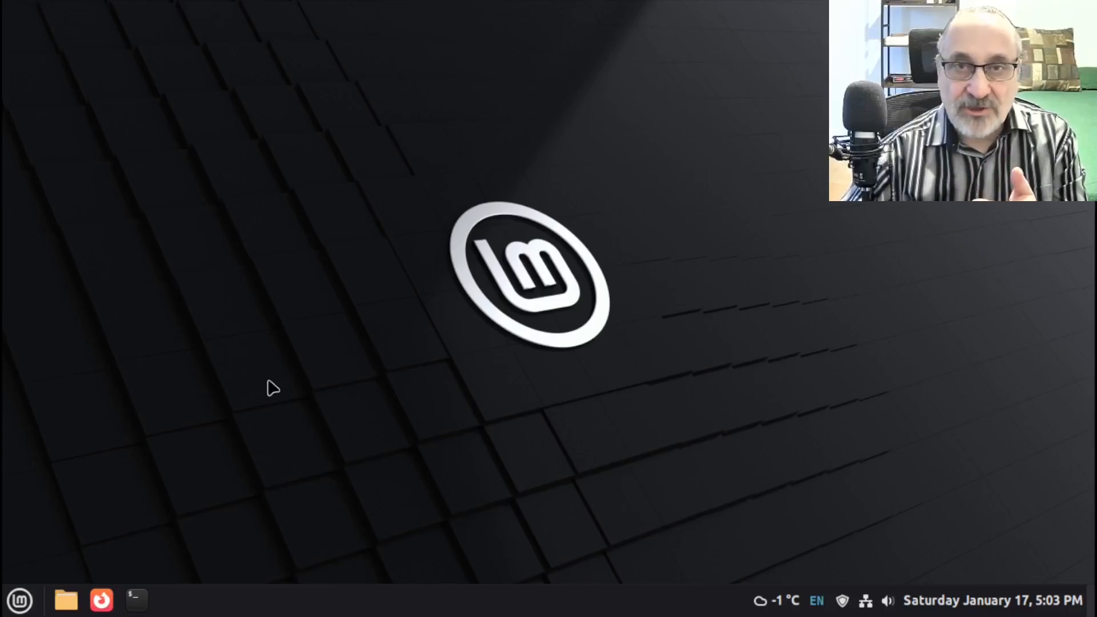
{"action": "mouse_move", "coordinate": [114, 532]}
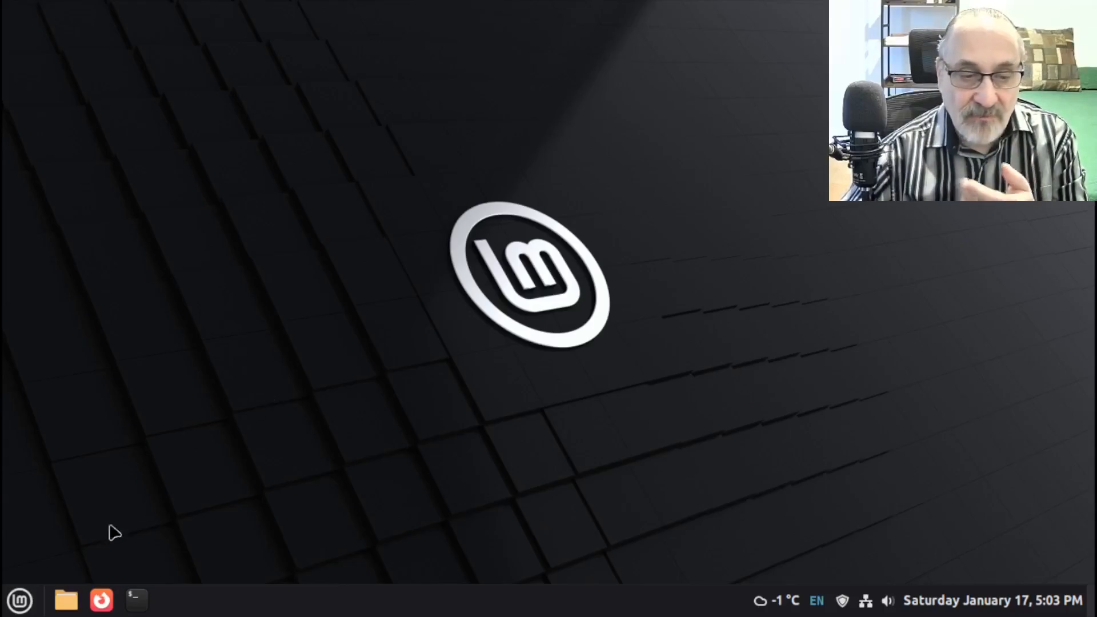
Step: Bring up the Mint application menu from the panel's left corner
{"action": "left_click", "coordinate": [20, 600]}
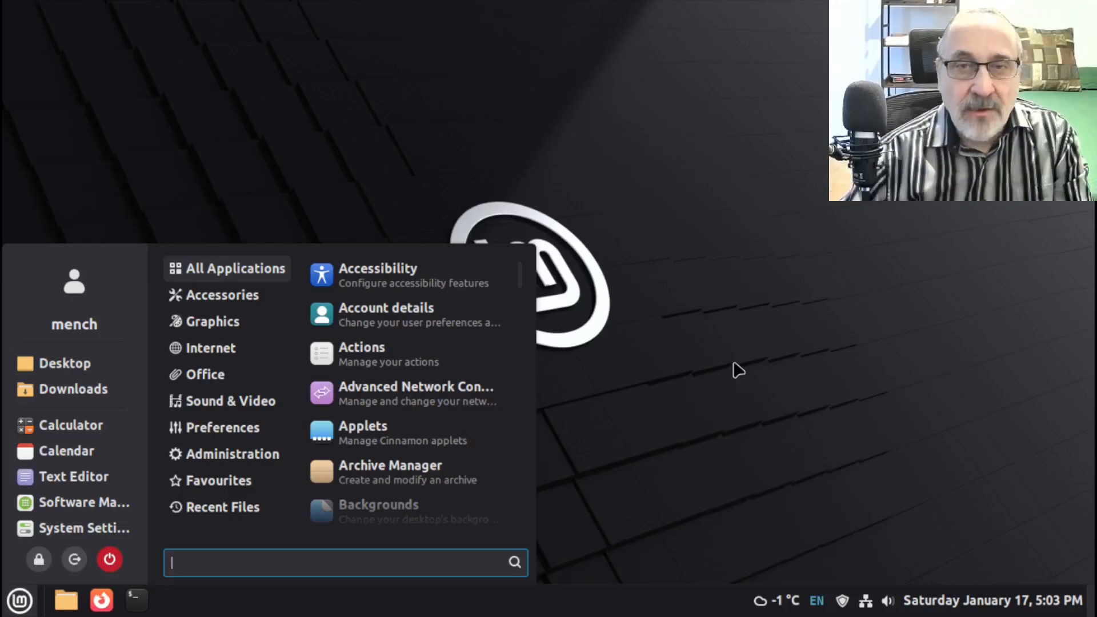
Step: Show the Graphics category listing Document Scanner, Drawing and Pix
{"action": "left_click", "coordinate": [210, 347]}
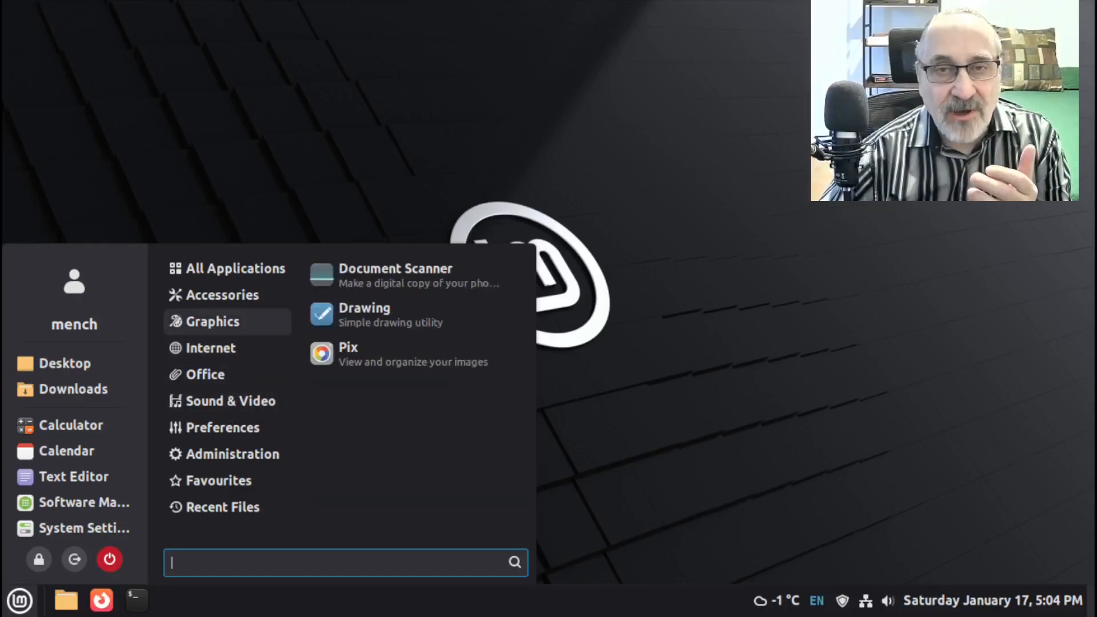
{"action": "mouse_move", "coordinate": [749, 191]}
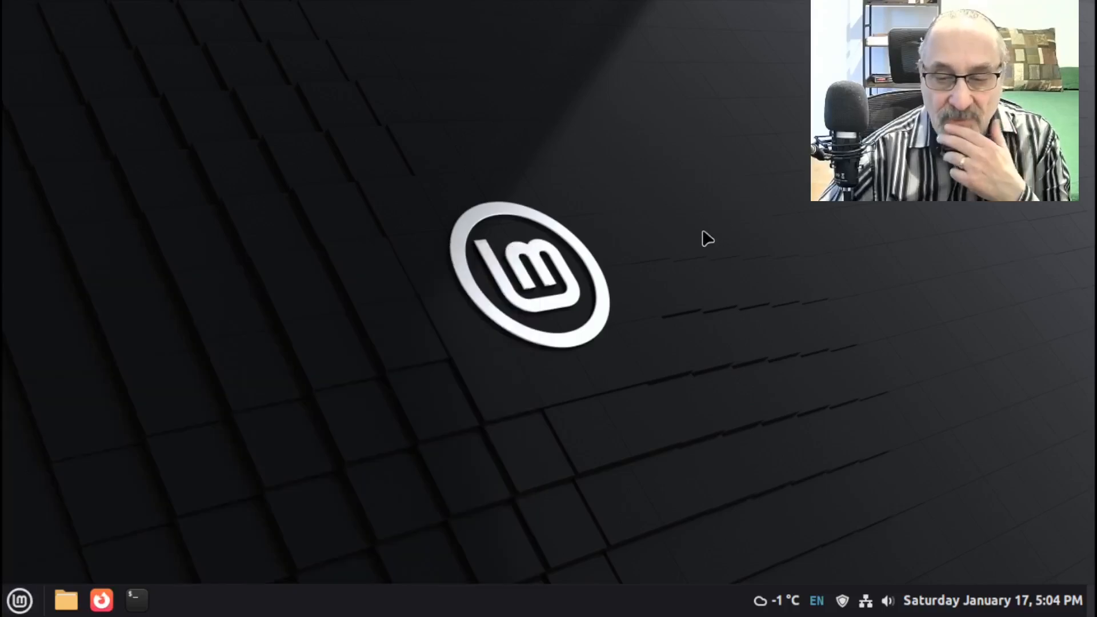
{"action": "mouse_move", "coordinate": [610, 605]}
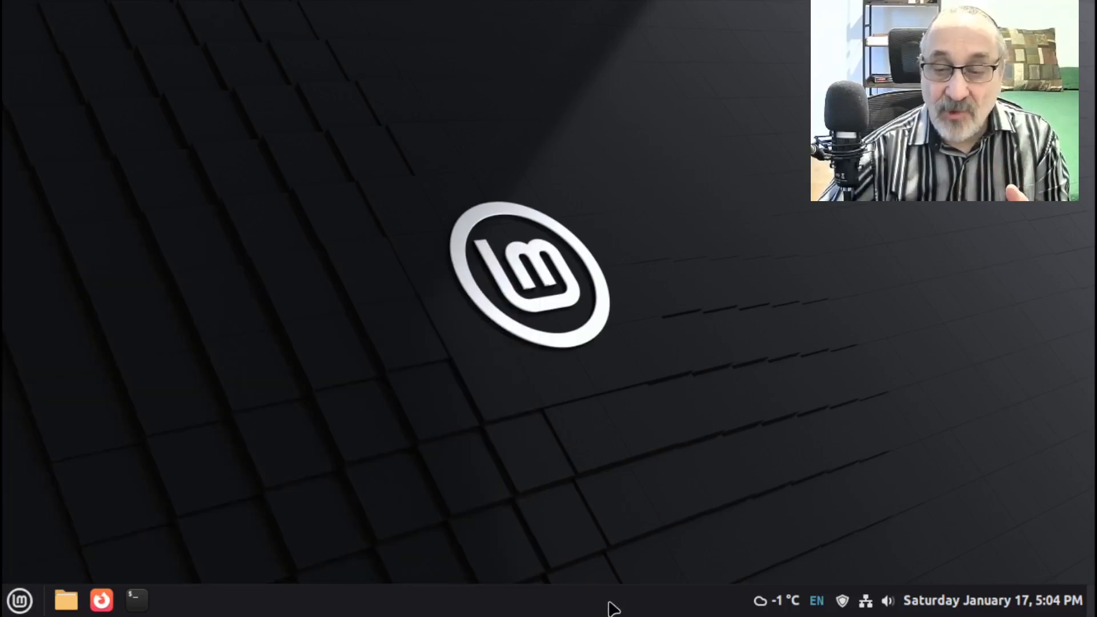
{"action": "left_click", "coordinate": [774, 600]}
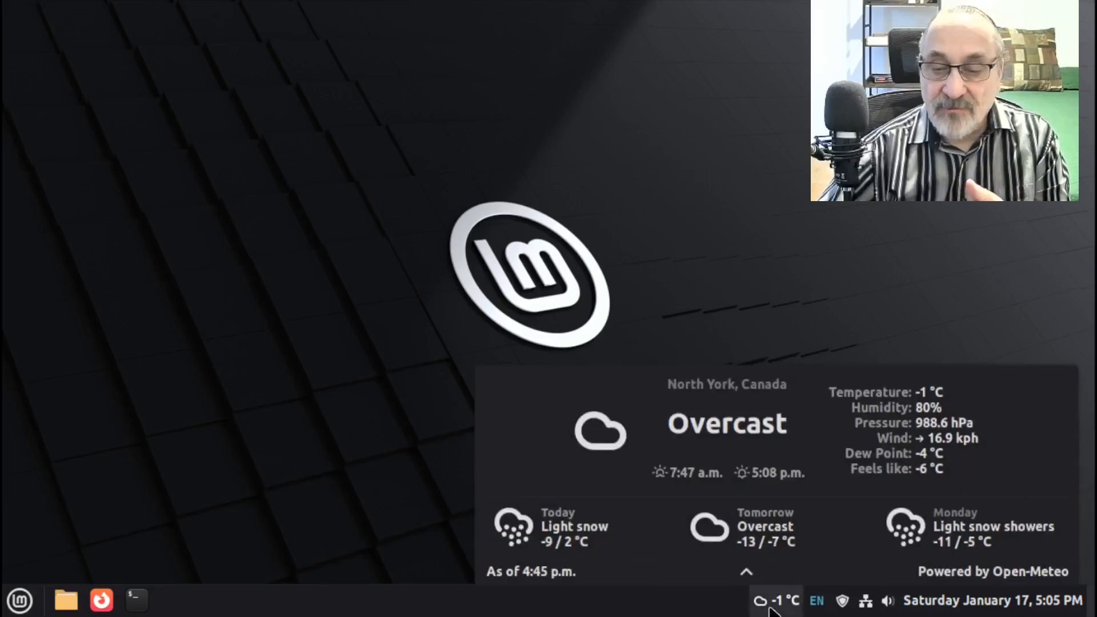
{"action": "mouse_move", "coordinate": [899, 213]}
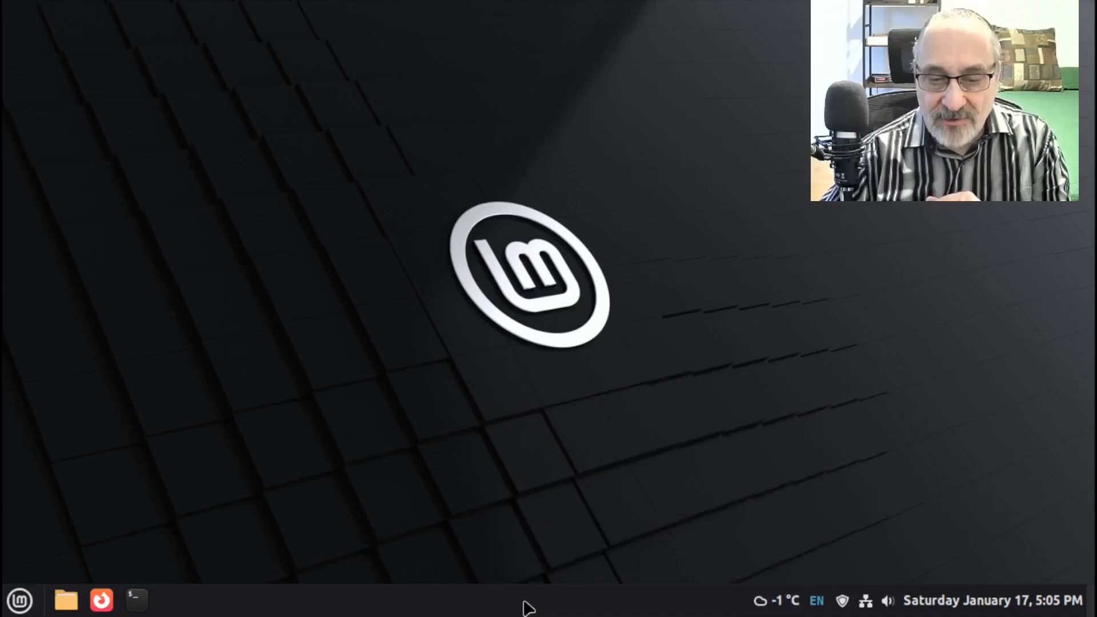
Step: Reach the Applets manager's Download section and search for 'classic'
{"action": "right_click", "coordinate": [524, 599]}
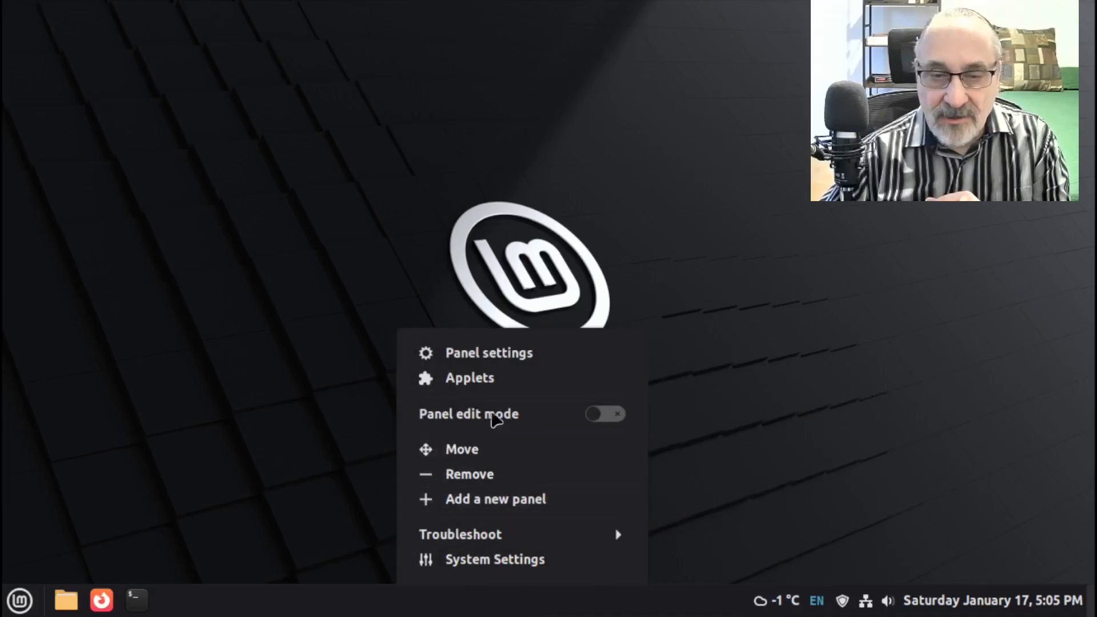
{"action": "left_click", "coordinate": [470, 377]}
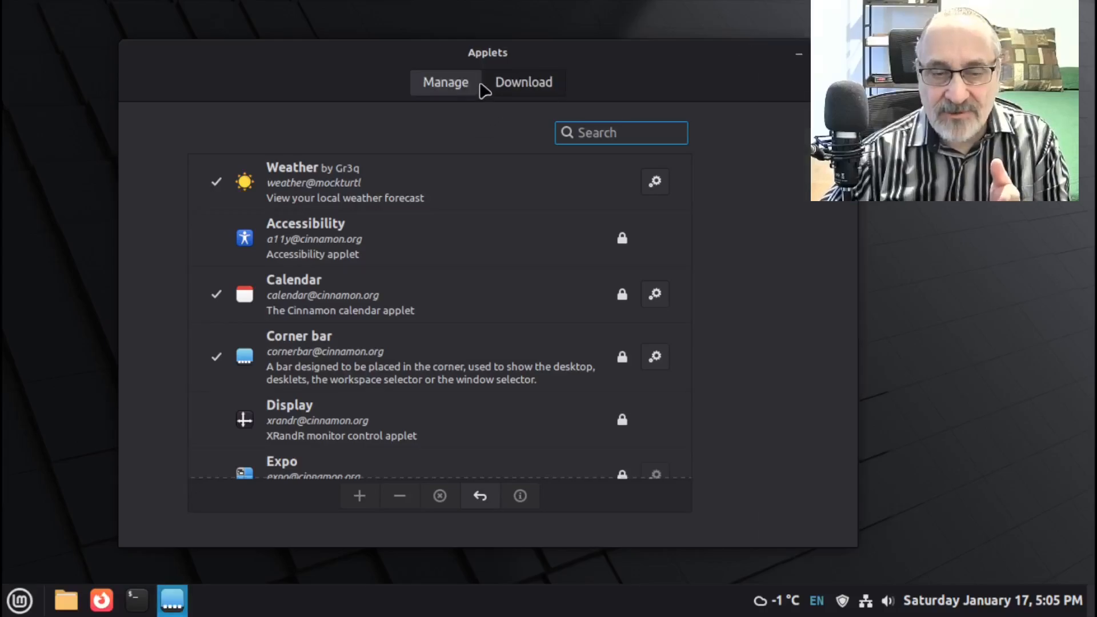
{"action": "left_click", "coordinate": [522, 82]}
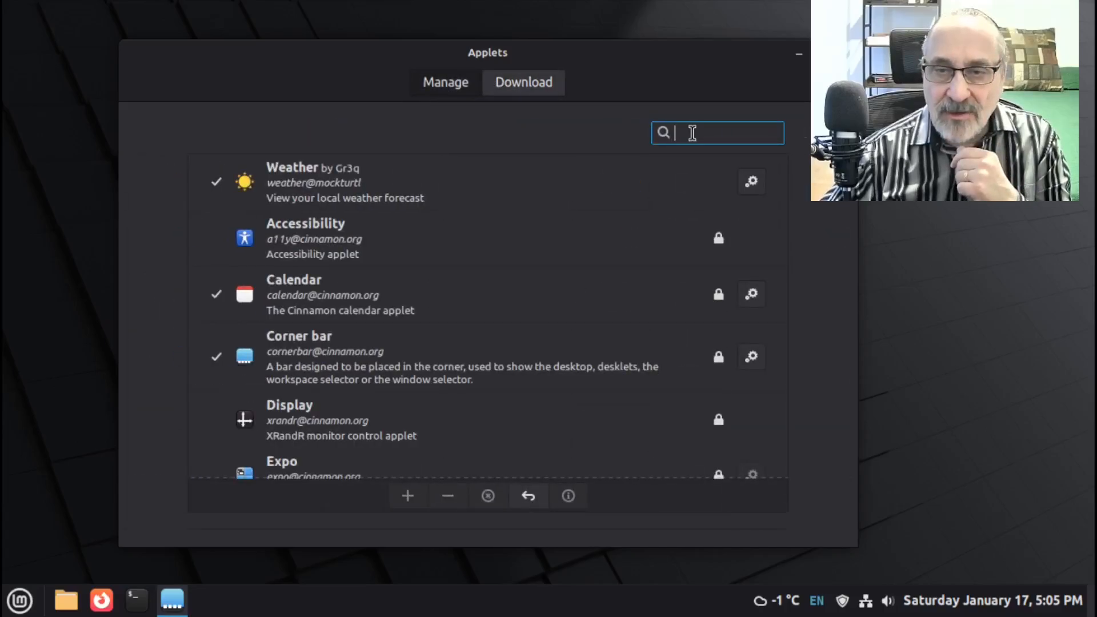
{"action": "type", "text": "classic"}
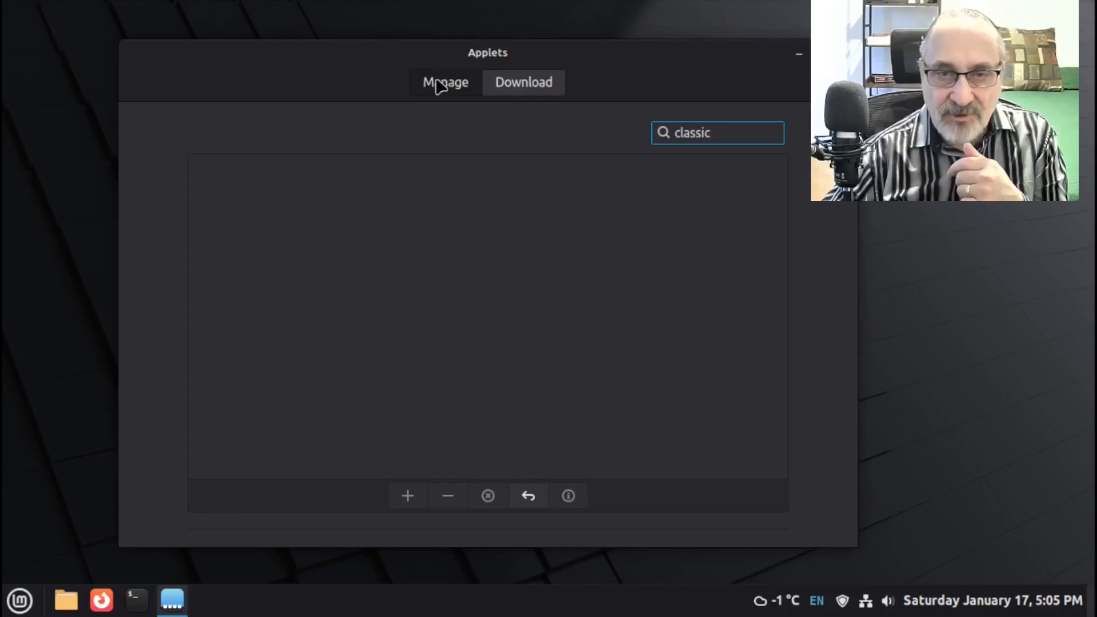
Step: Download the Classic Menu applet, add it to the panel and close the Applets window
{"action": "left_click", "coordinate": [522, 83]}
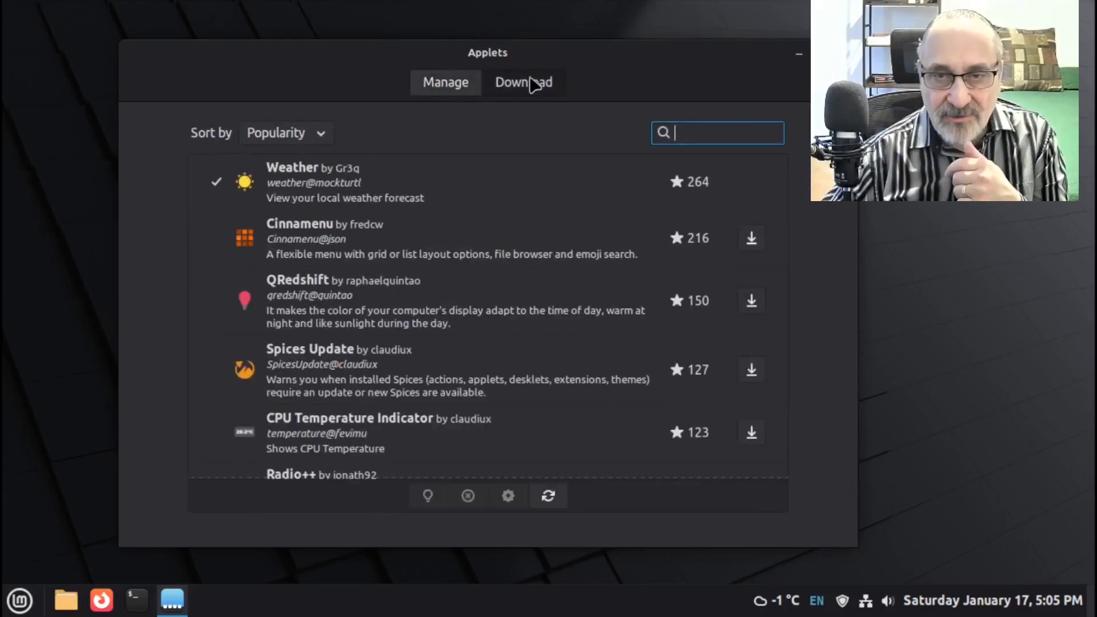
{"action": "type", "text": "classic"}
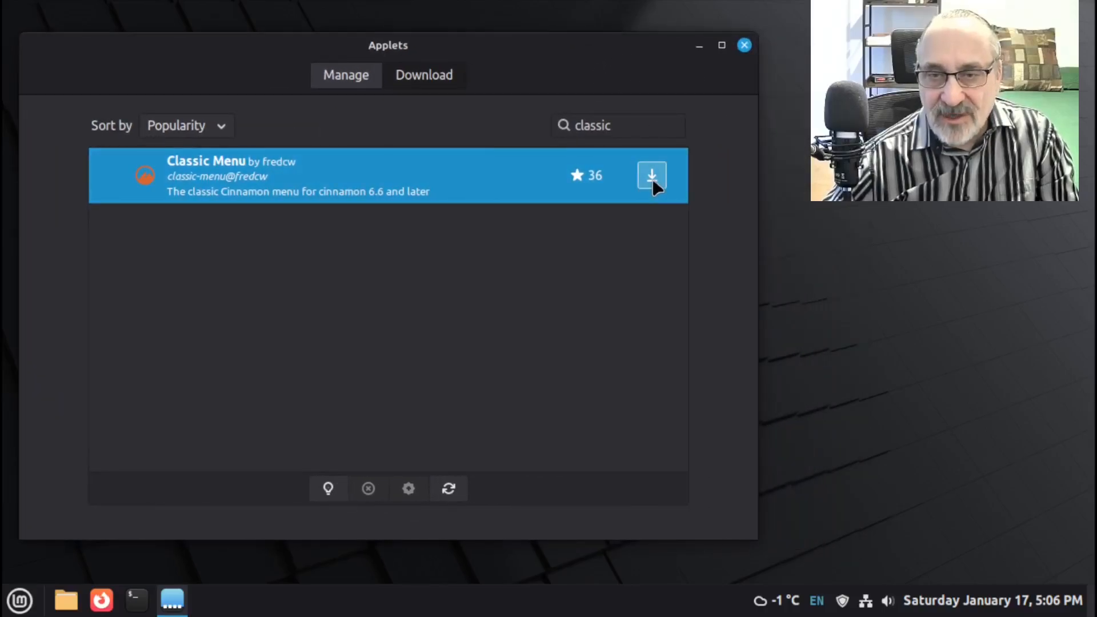
{"action": "left_click", "coordinate": [649, 175]}
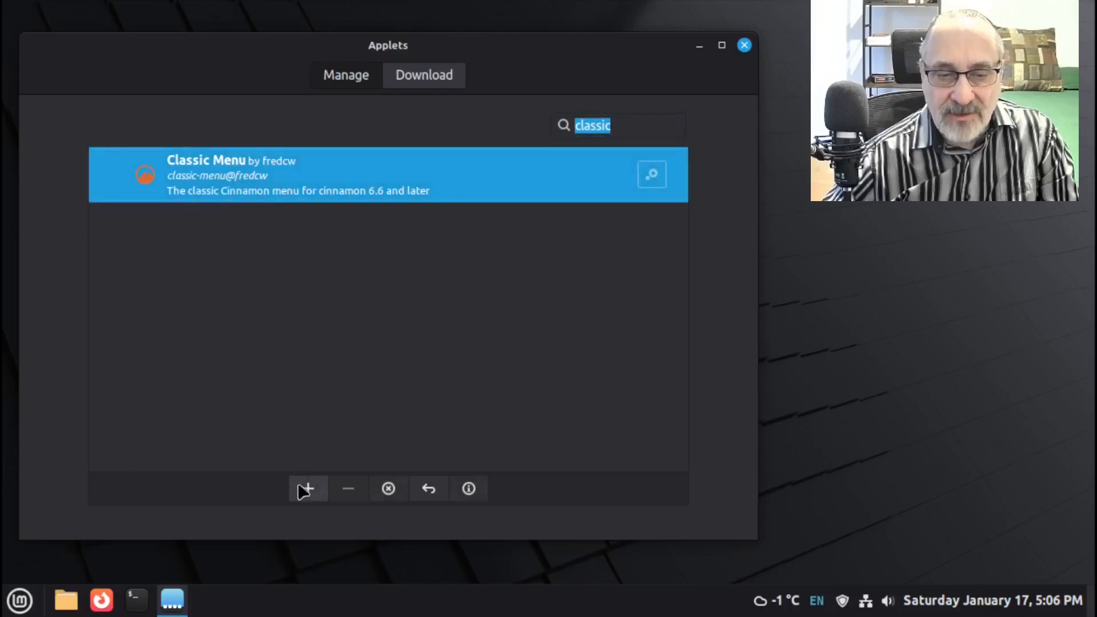
{"action": "left_click", "coordinate": [306, 488]}
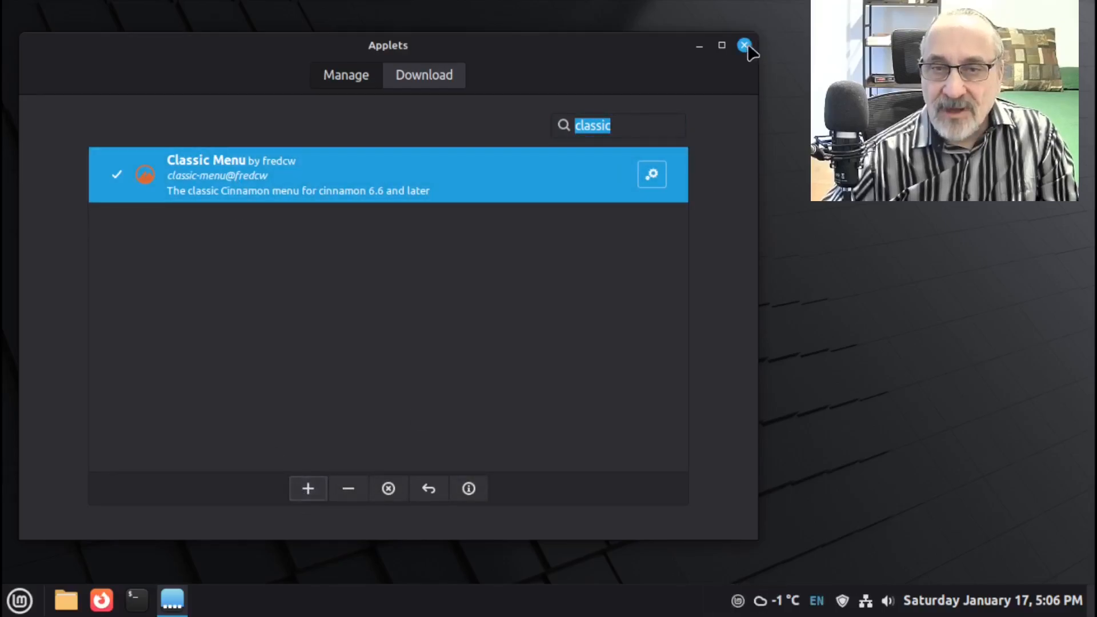
{"action": "left_click", "coordinate": [743, 44]}
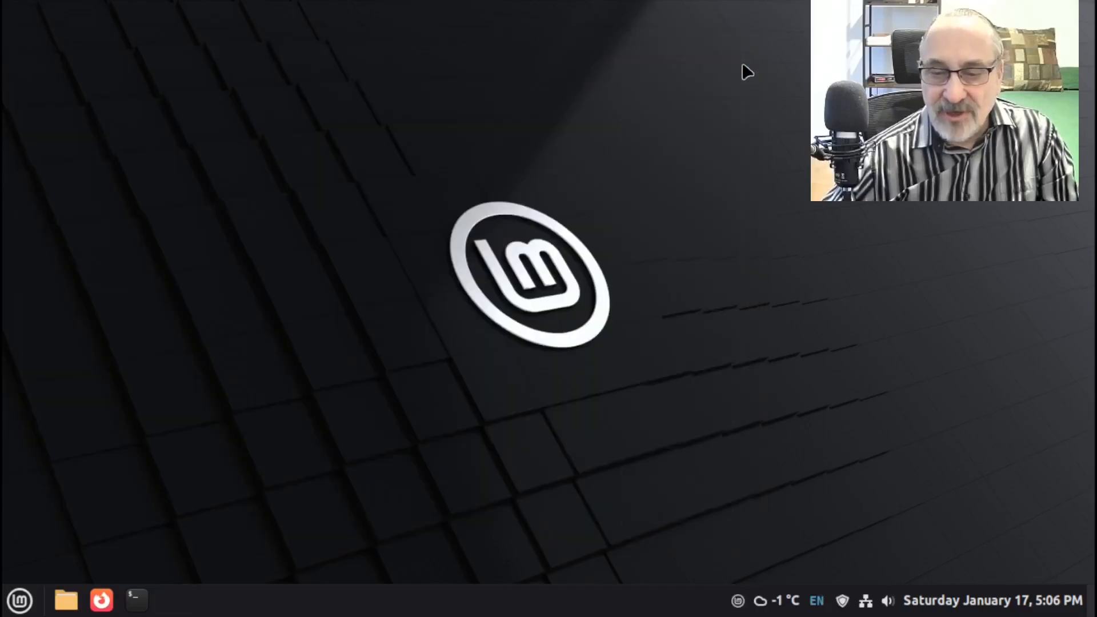
{"action": "mouse_move", "coordinate": [737, 602]}
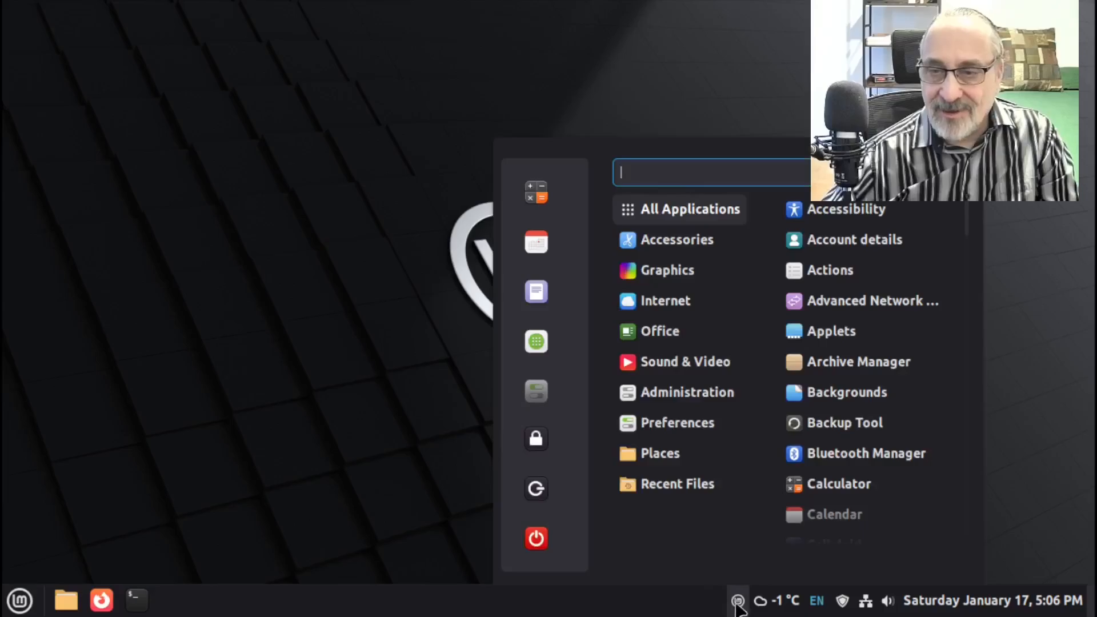
{"action": "mouse_move", "coordinate": [371, 504]}
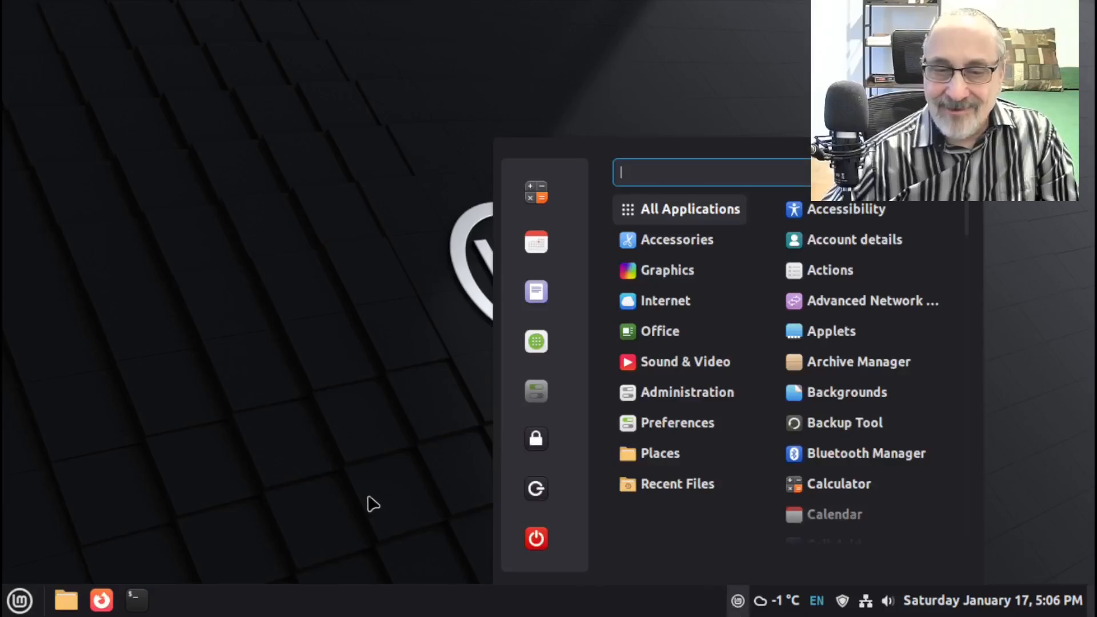
{"action": "left_click", "coordinate": [20, 600]}
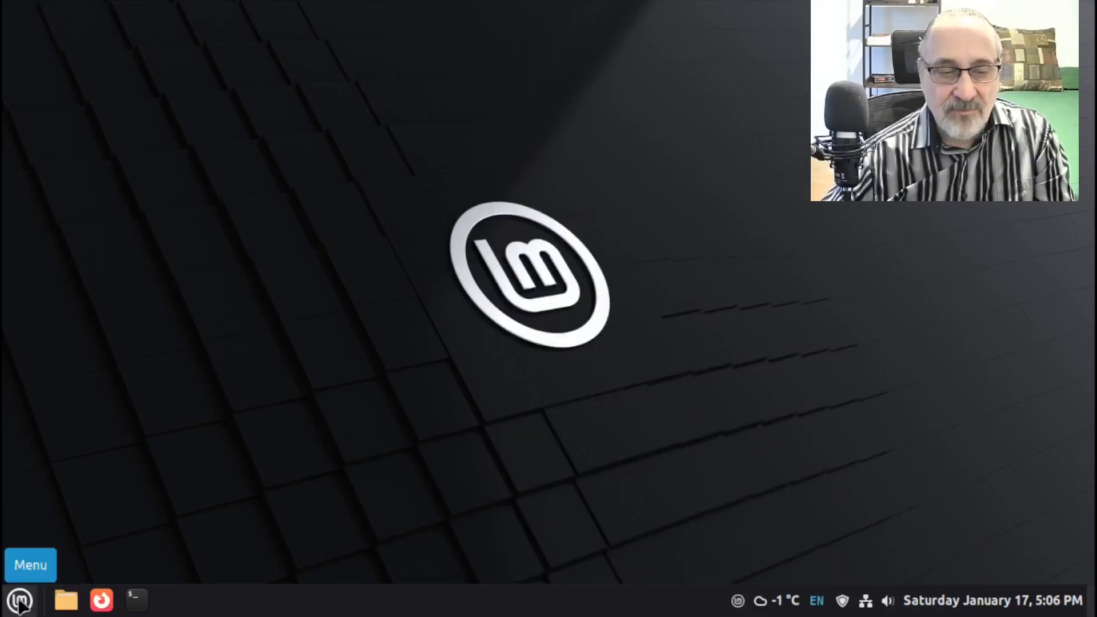
{"action": "left_click", "coordinate": [20, 600]}
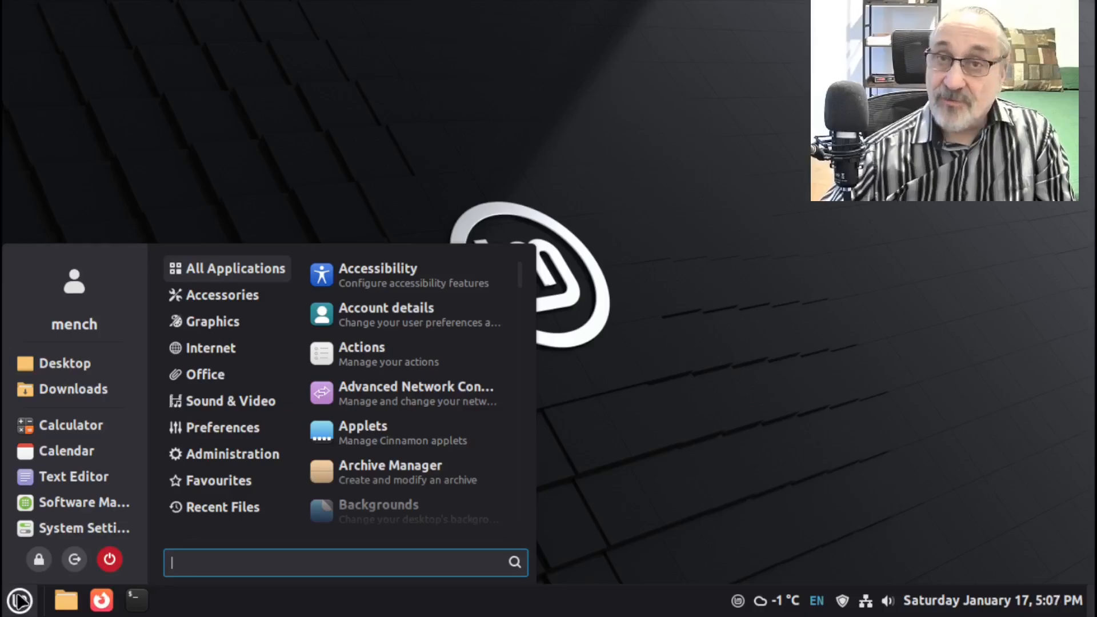
{"action": "mouse_move", "coordinate": [774, 379]}
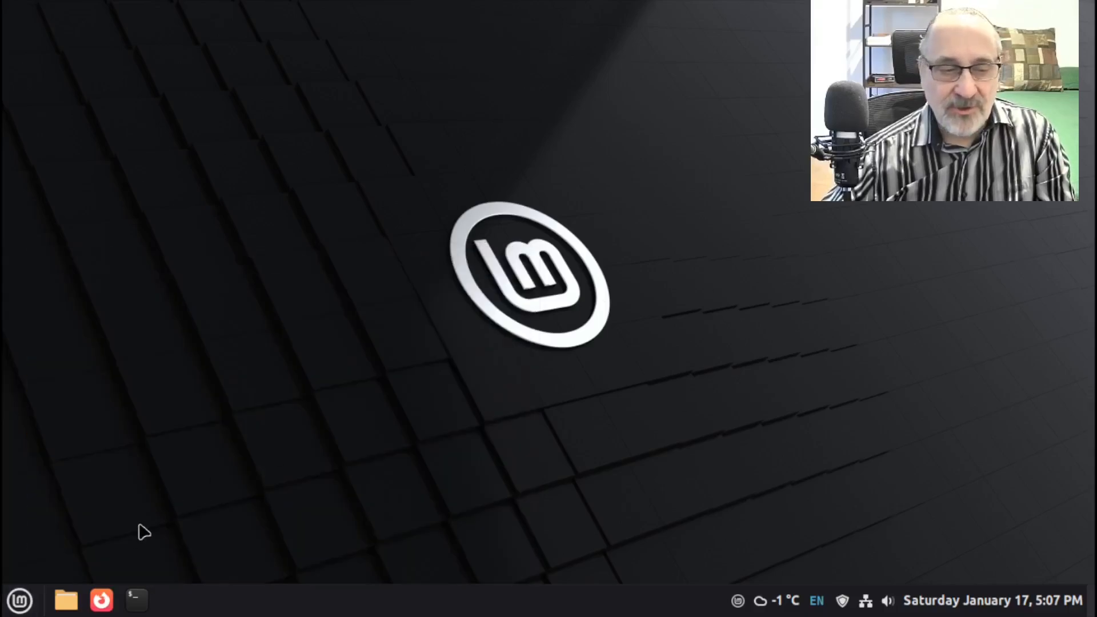
{"action": "mouse_move", "coordinate": [20, 600]}
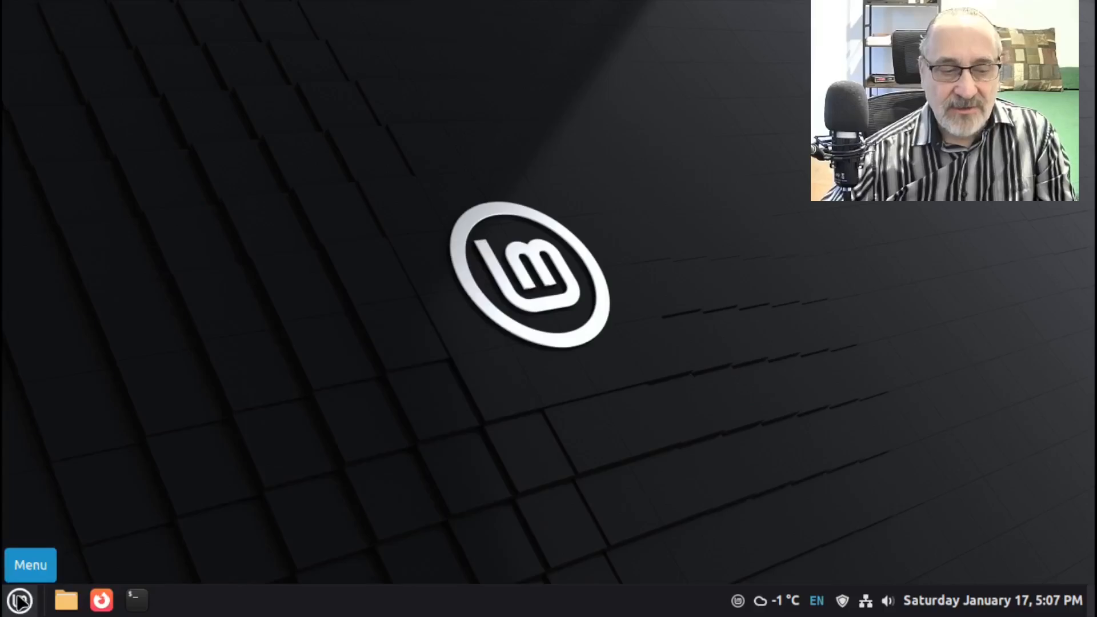
Step: Remove the default Menu applet from the panel and confirm with Yes
{"action": "right_click", "coordinate": [29, 565]}
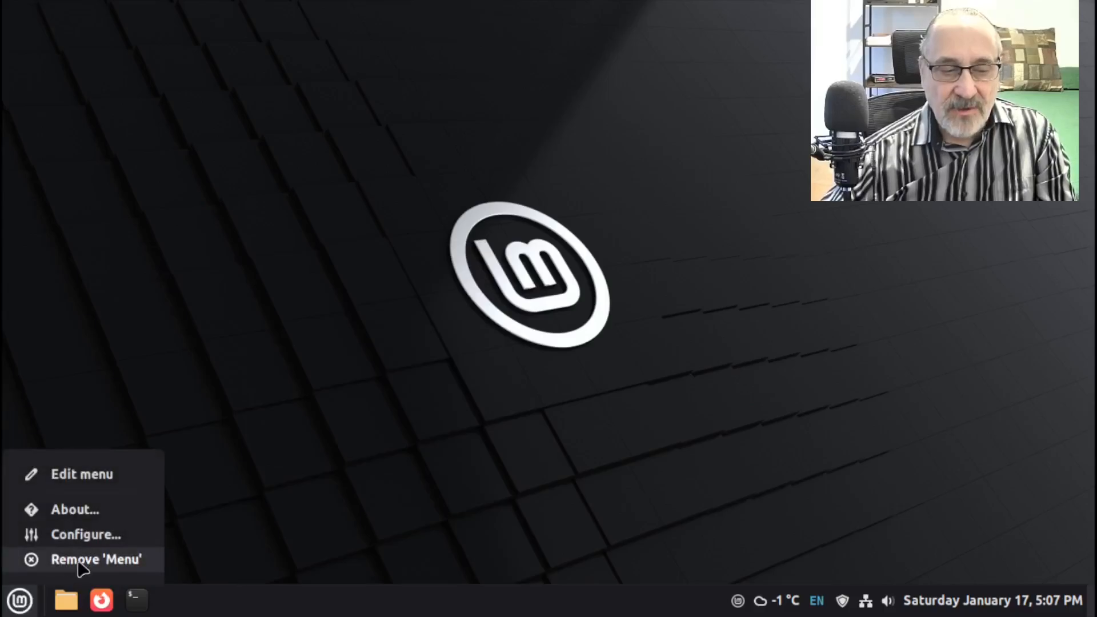
{"action": "left_click", "coordinate": [96, 559]}
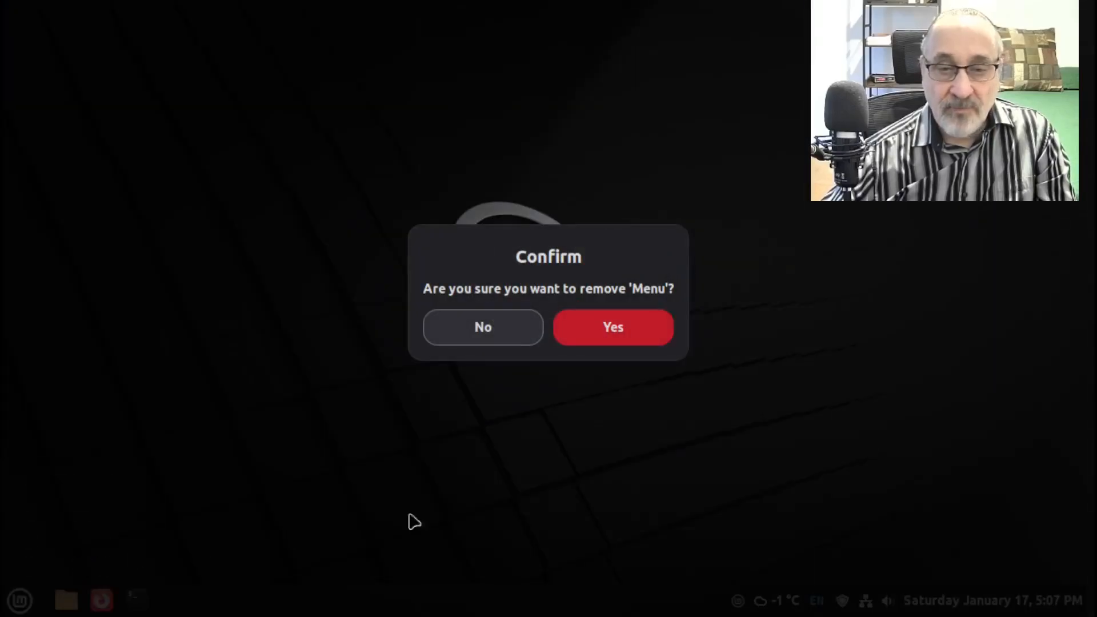
{"action": "mouse_move", "coordinate": [567, 453]}
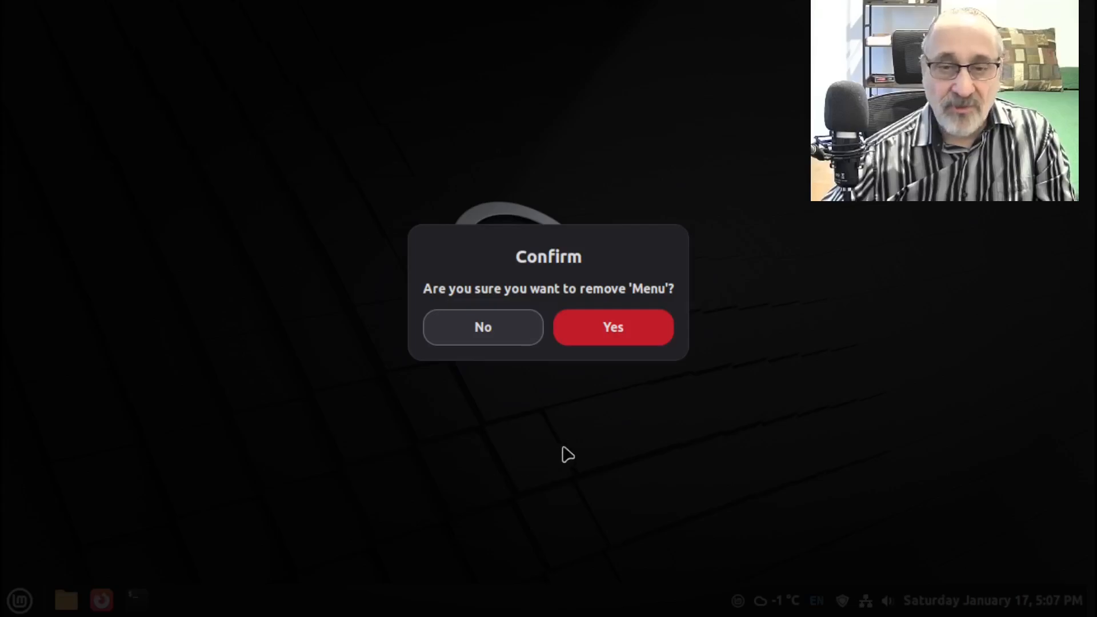
{"action": "mouse_move", "coordinate": [627, 376]}
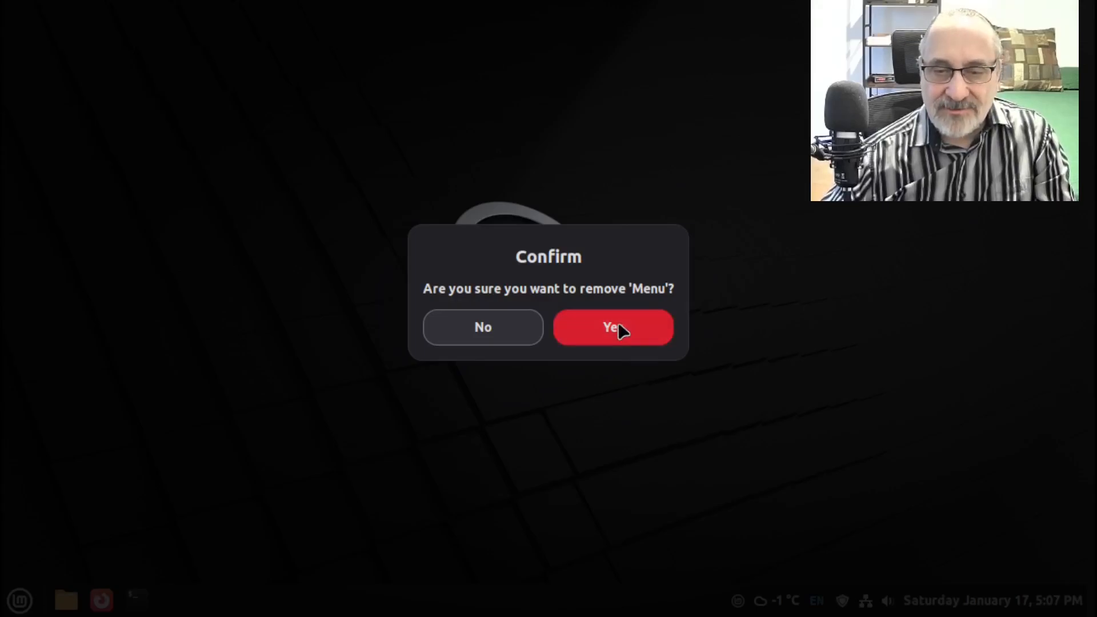
{"action": "left_click", "coordinate": [612, 327]}
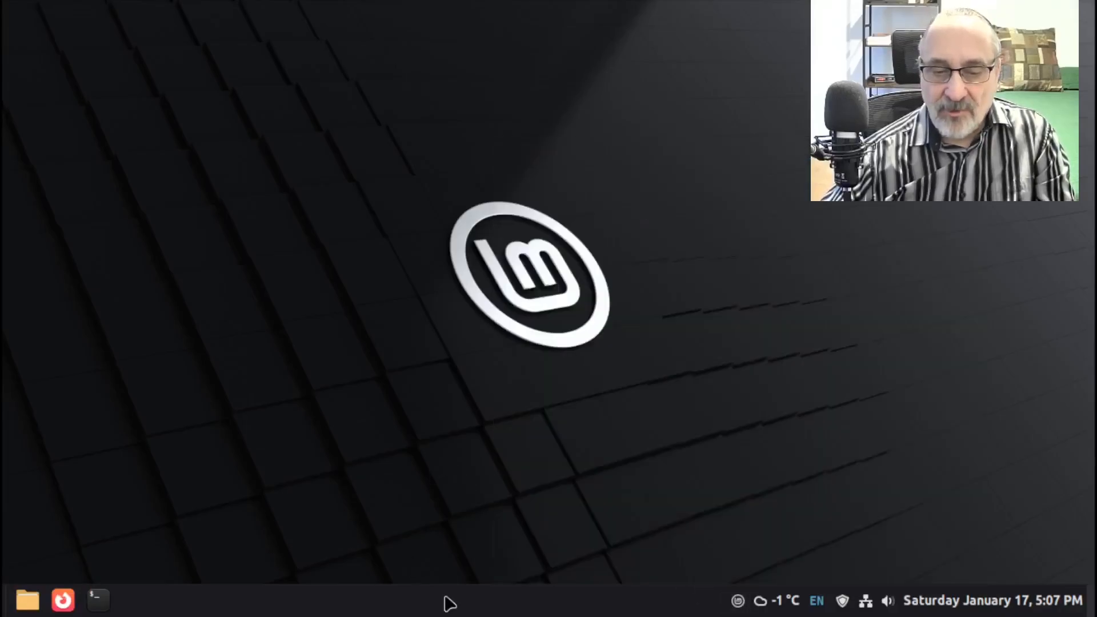
Step: Toggle panel edit mode on and off so Classic Menu leads the panel, then check it
{"action": "right_click", "coordinate": [448, 600]}
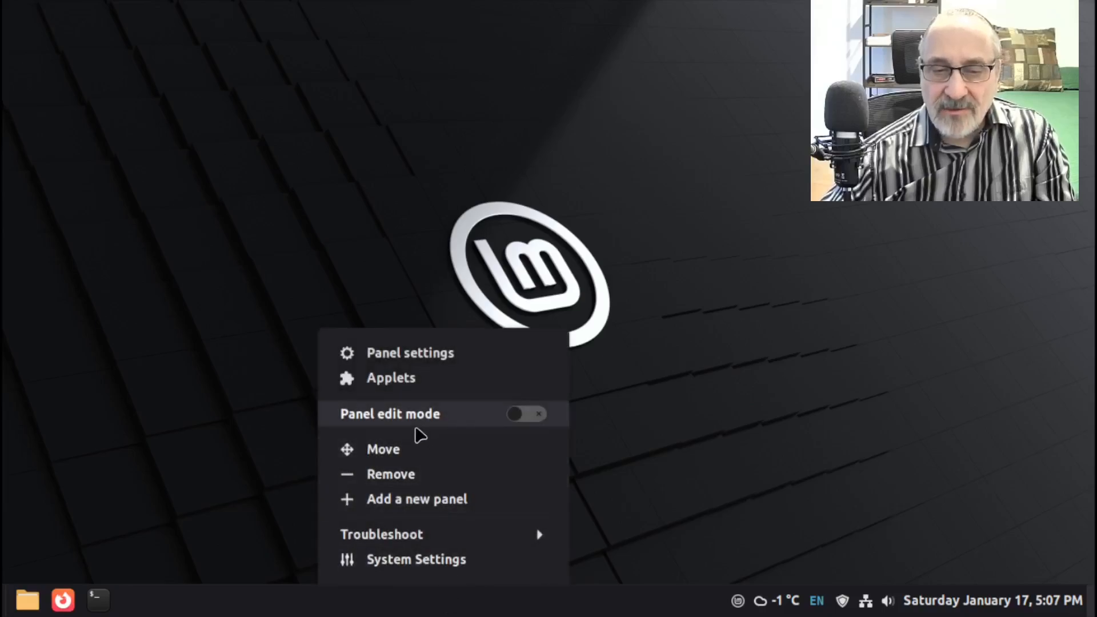
{"action": "left_click", "coordinate": [525, 414]}
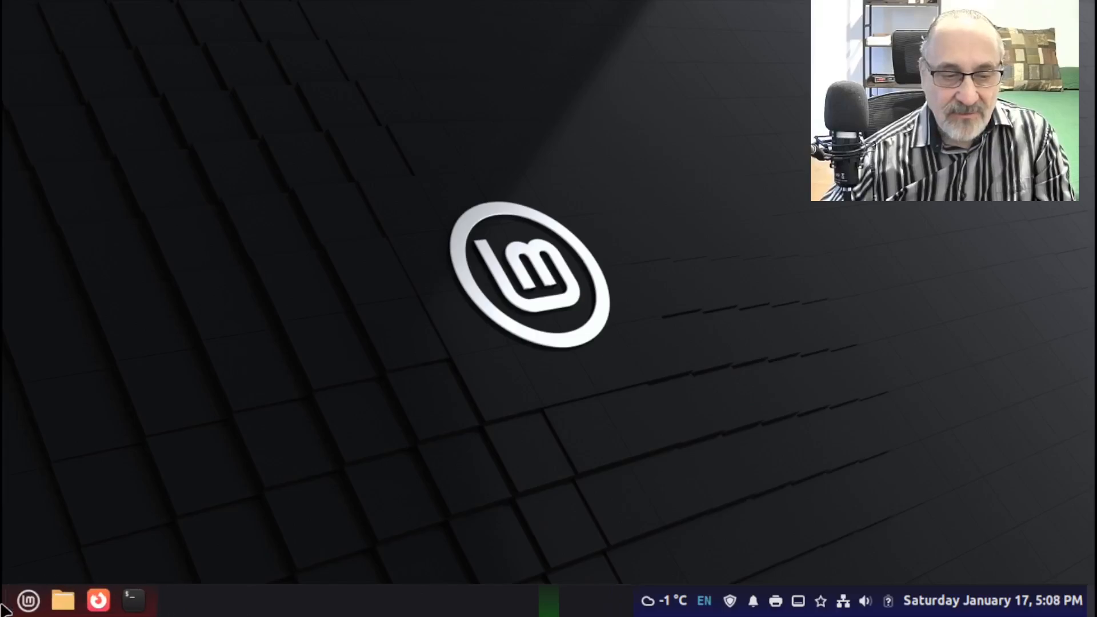
{"action": "mouse_move", "coordinate": [462, 602]}
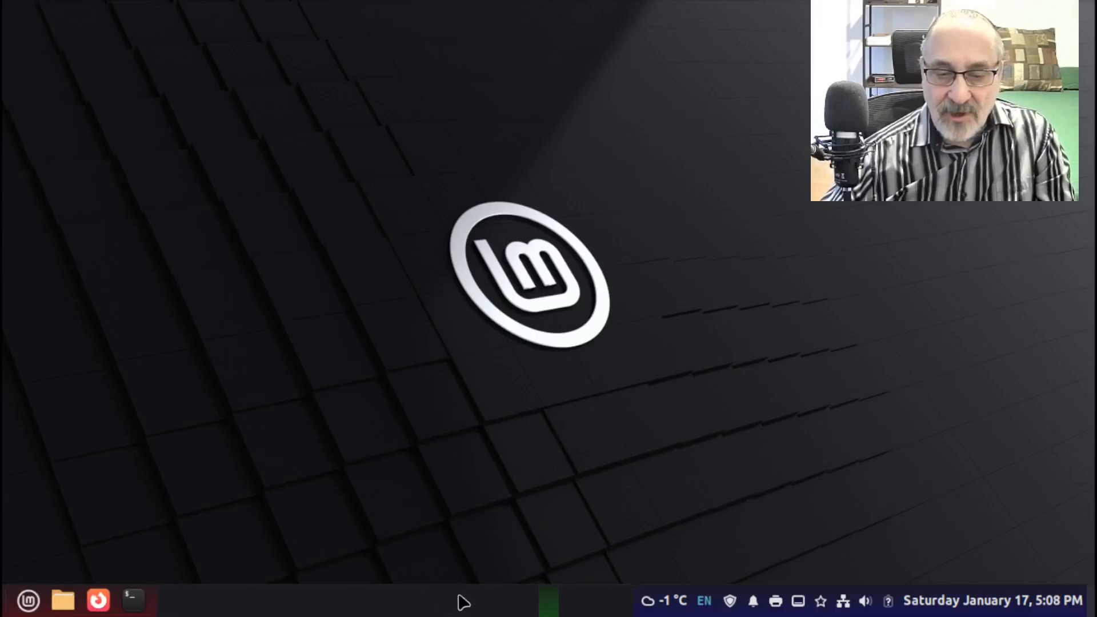
{"action": "right_click", "coordinate": [462, 602]}
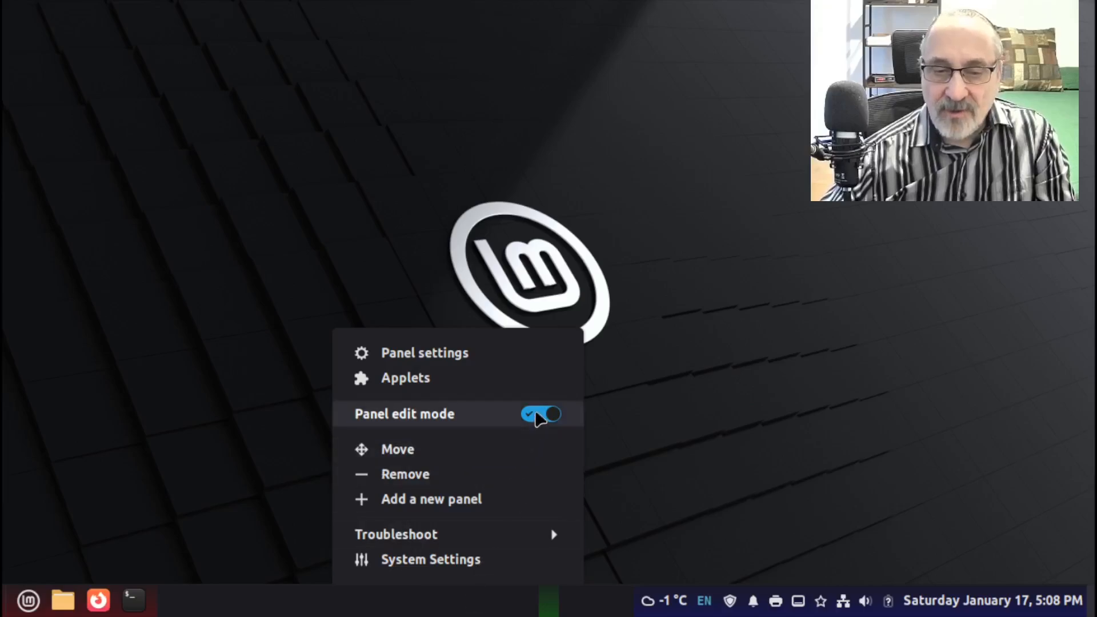
{"action": "left_click", "coordinate": [541, 413]}
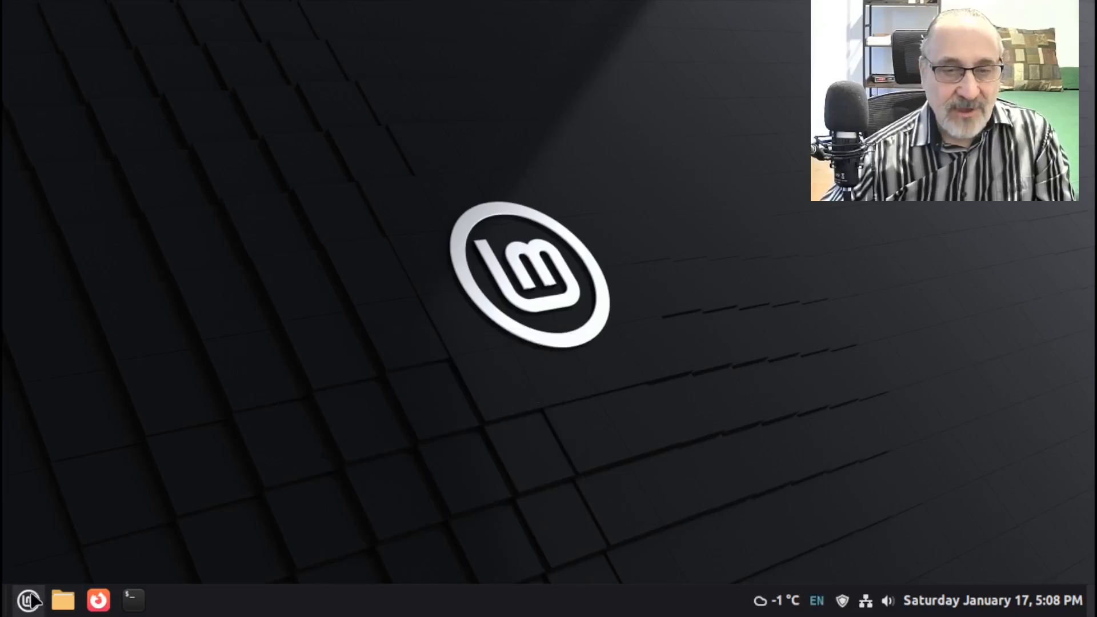
{"action": "left_click", "coordinate": [27, 599]}
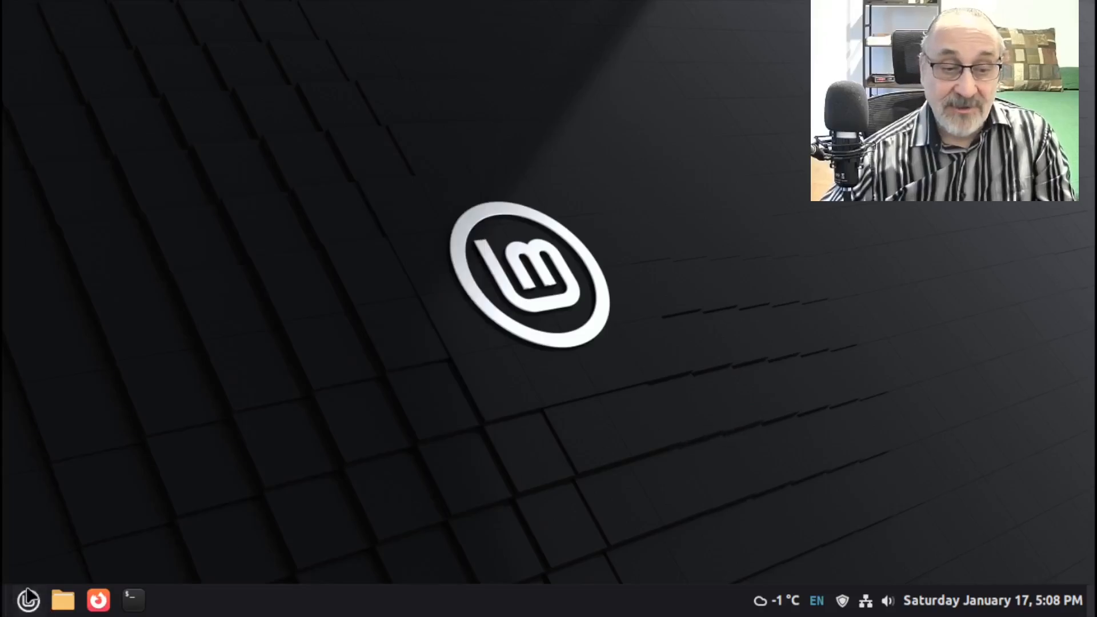
{"action": "left_click", "coordinate": [27, 600]}
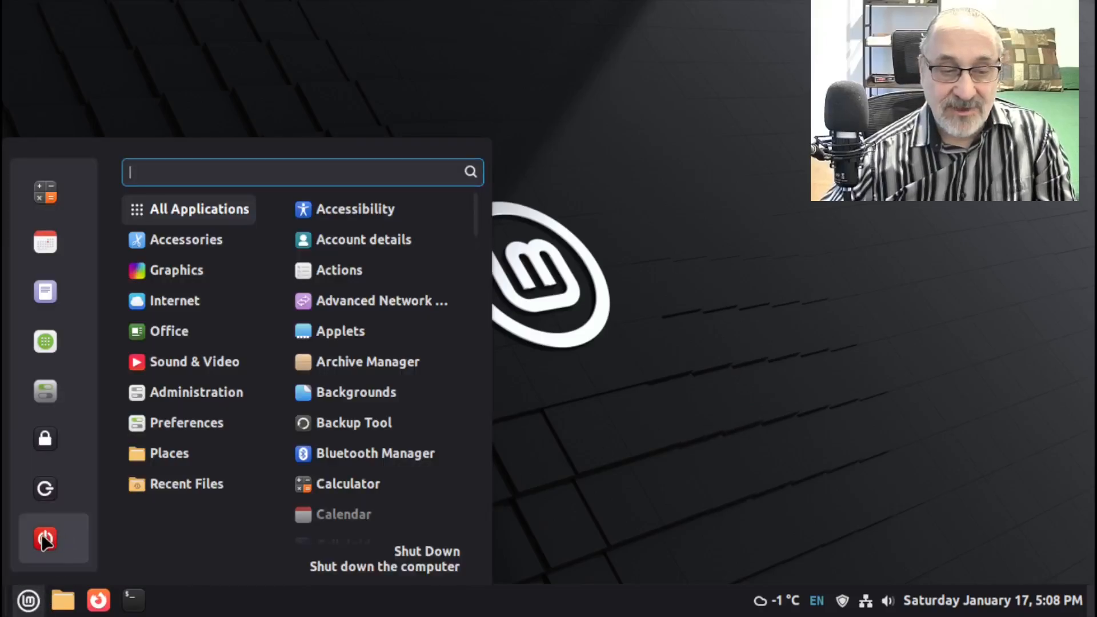
{"action": "left_click", "coordinate": [44, 538]}
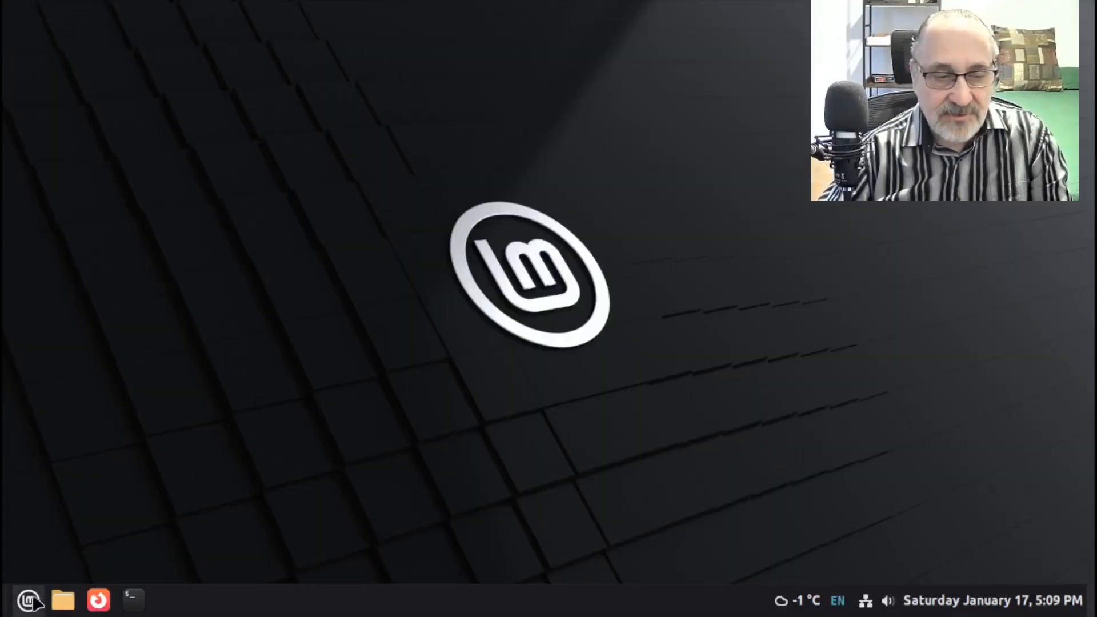
{"action": "left_click", "coordinate": [28, 599]}
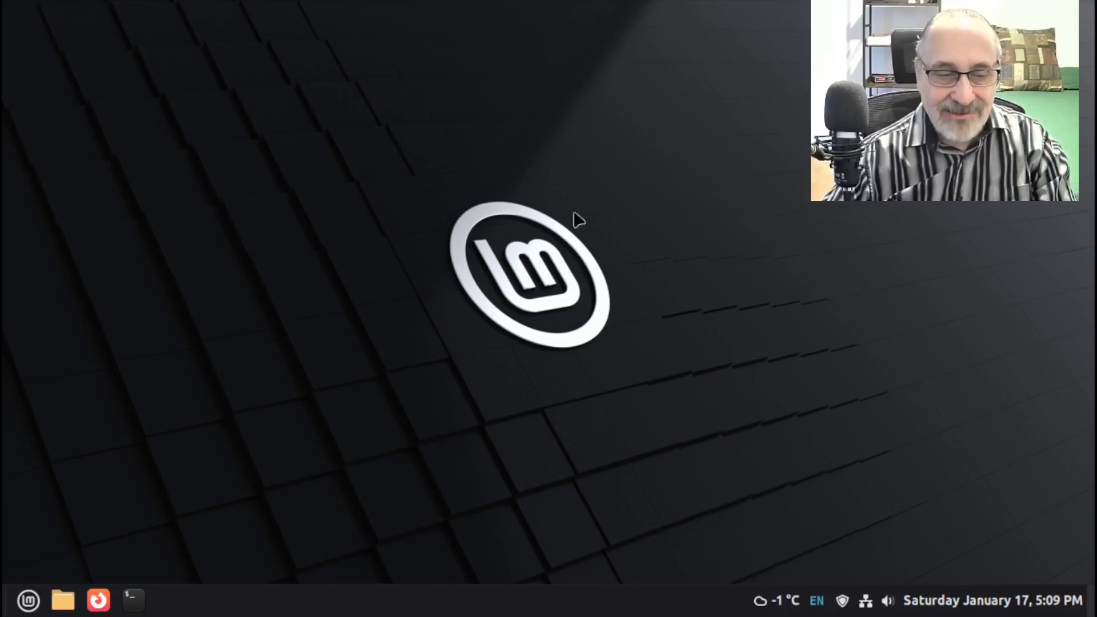
Step: Remove the Classic Menu applet from the panel and confirm with Yes
{"action": "right_click", "coordinate": [28, 599]}
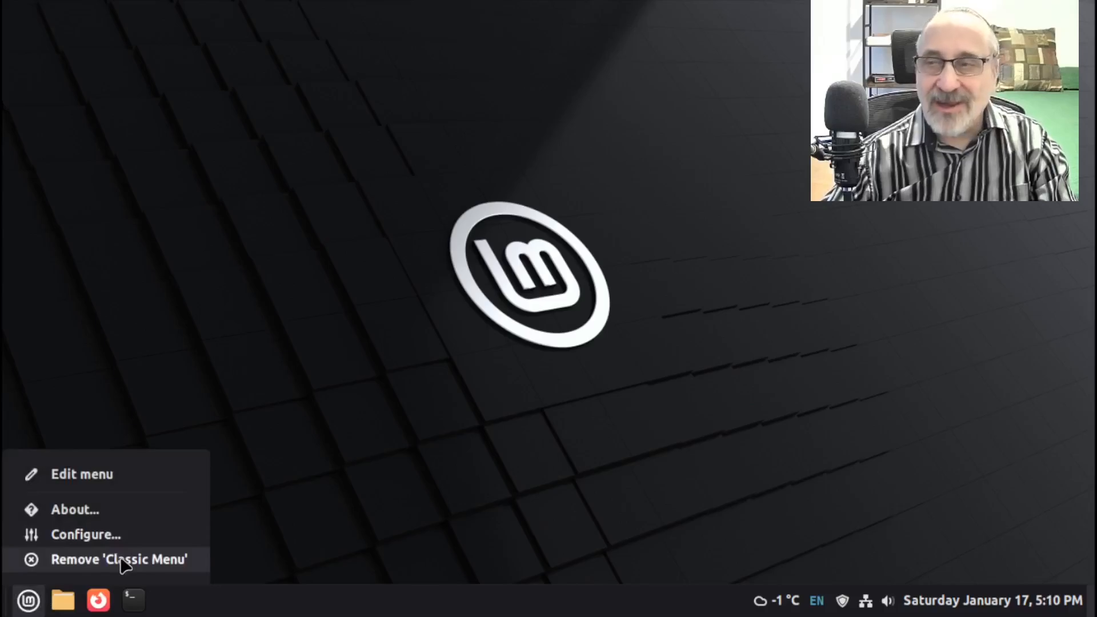
{"action": "mouse_move", "coordinate": [203, 565]}
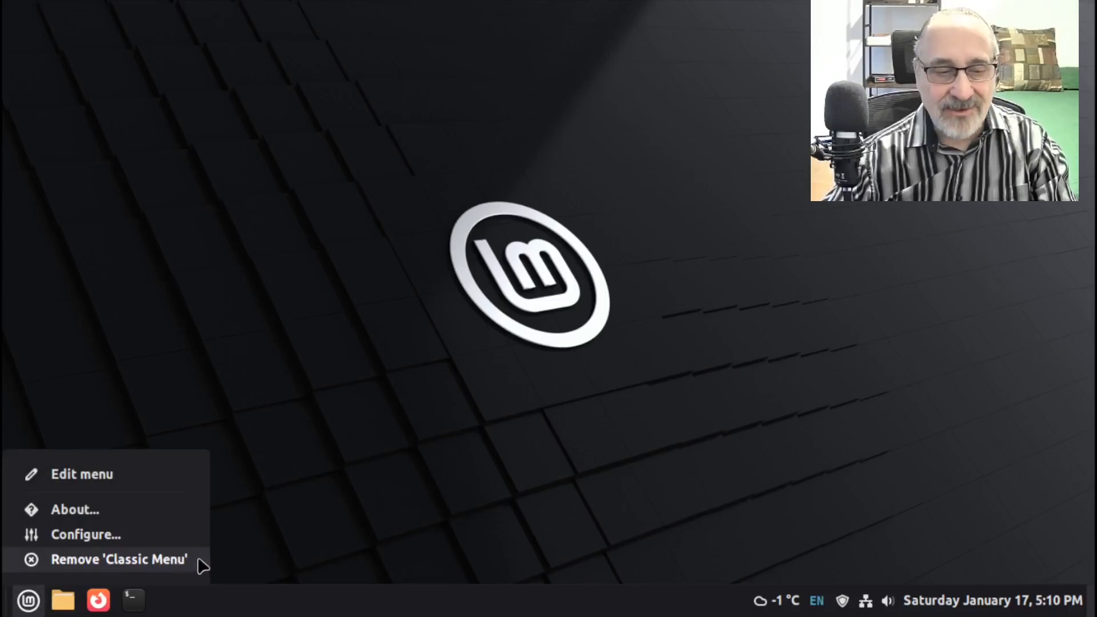
{"action": "left_click", "coordinate": [118, 560]}
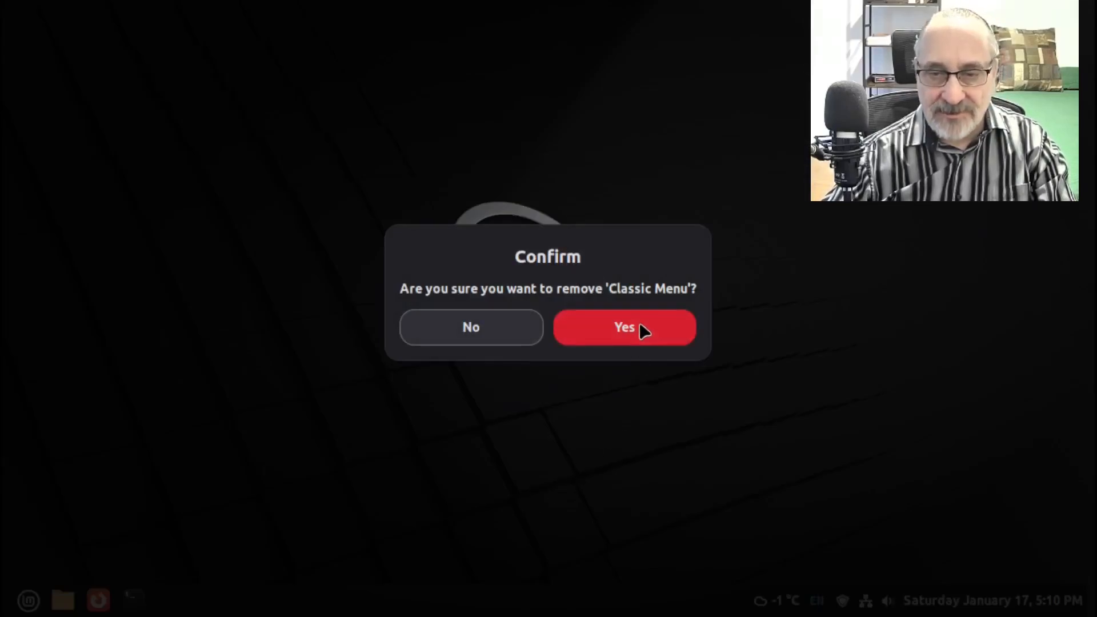
{"action": "left_click", "coordinate": [623, 327]}
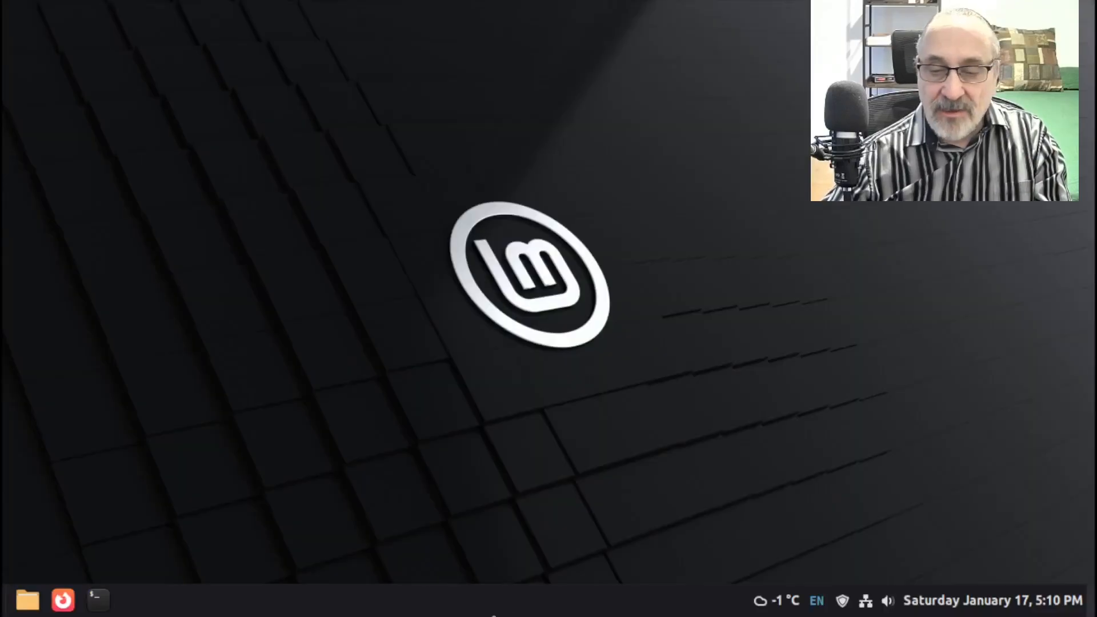
Step: Use Troubleshoot's Restore all settings to default and confirm, bringing back the standard menu
{"action": "right_click", "coordinate": [521, 600]}
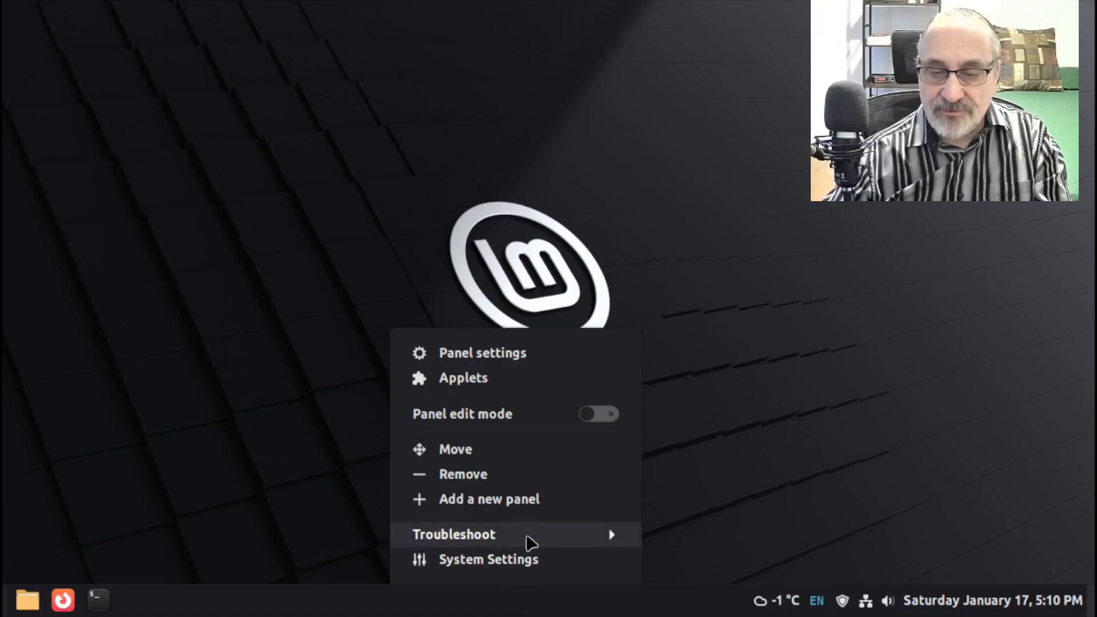
{"action": "left_click", "coordinate": [453, 534]}
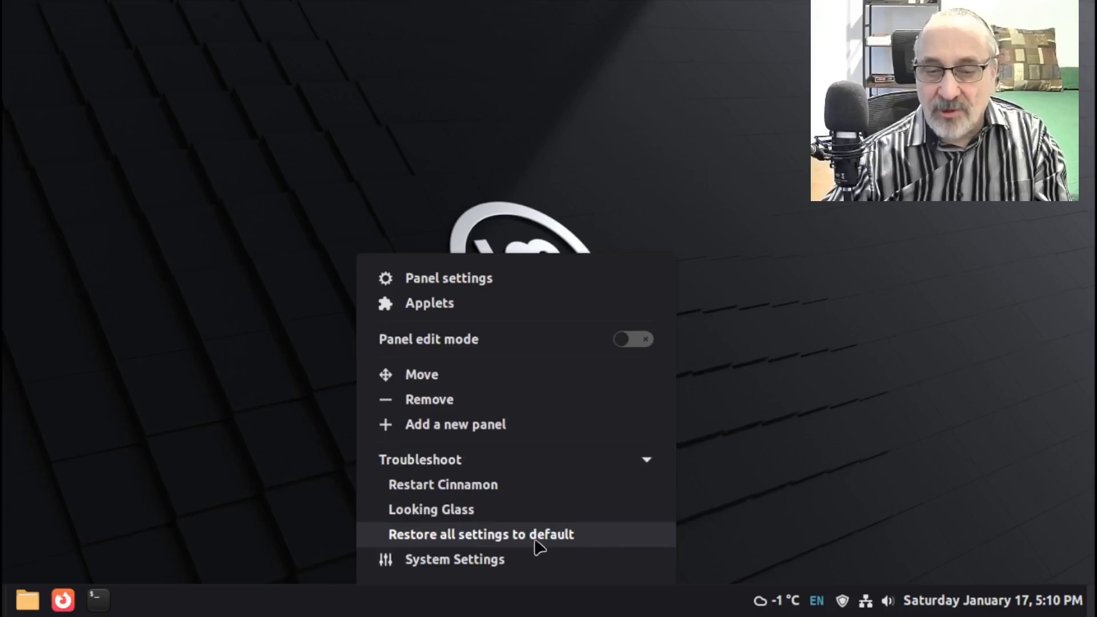
{"action": "mouse_move", "coordinate": [597, 536]}
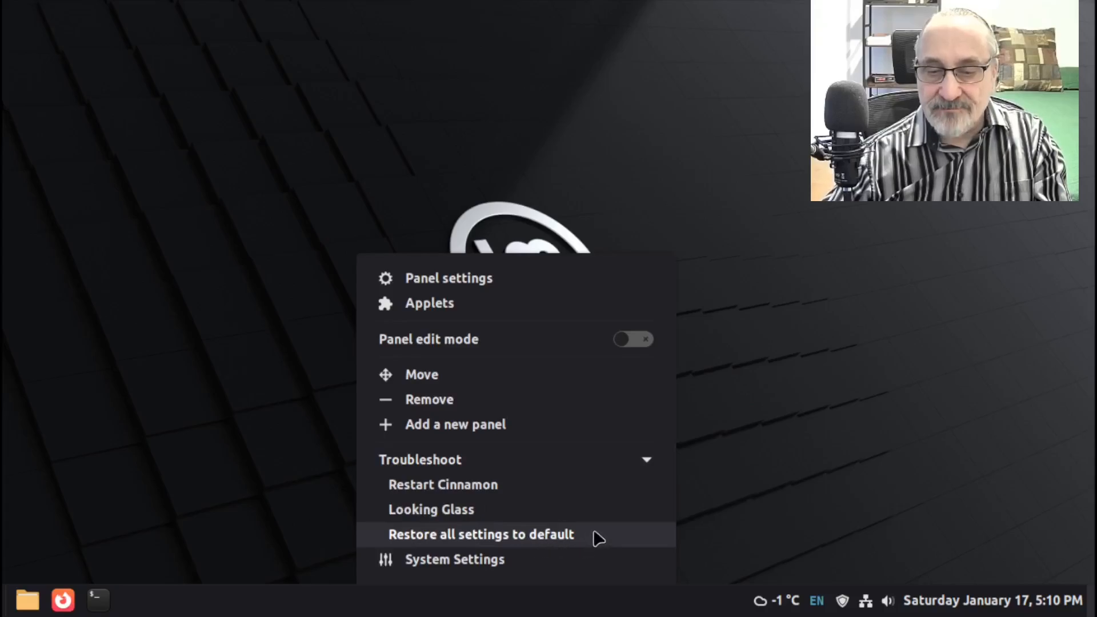
{"action": "left_click", "coordinate": [481, 533]}
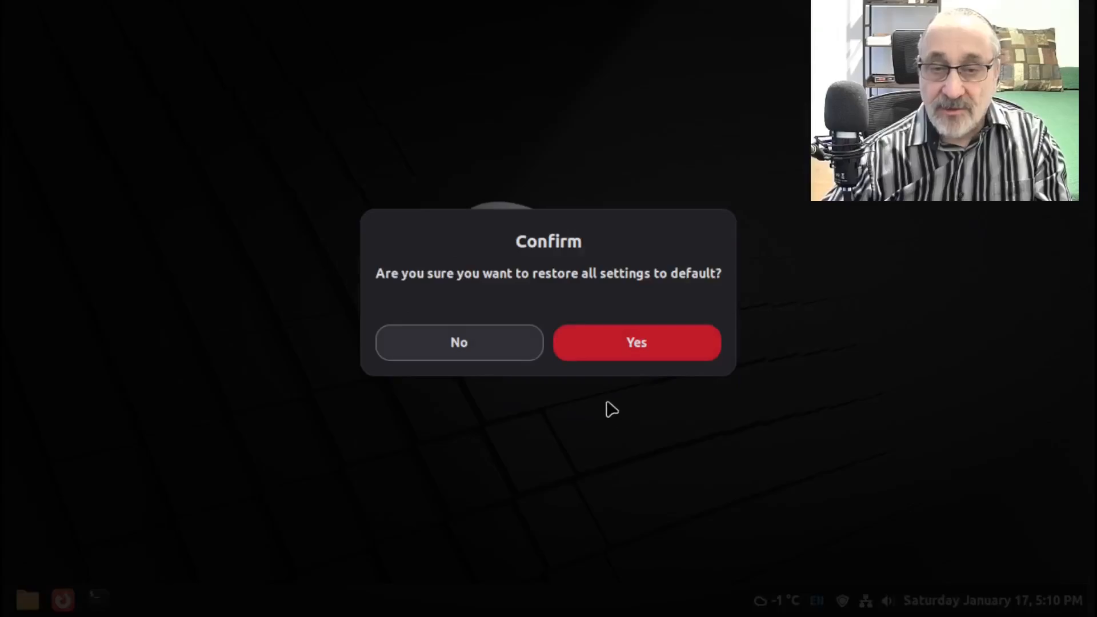
{"action": "mouse_move", "coordinate": [627, 383]}
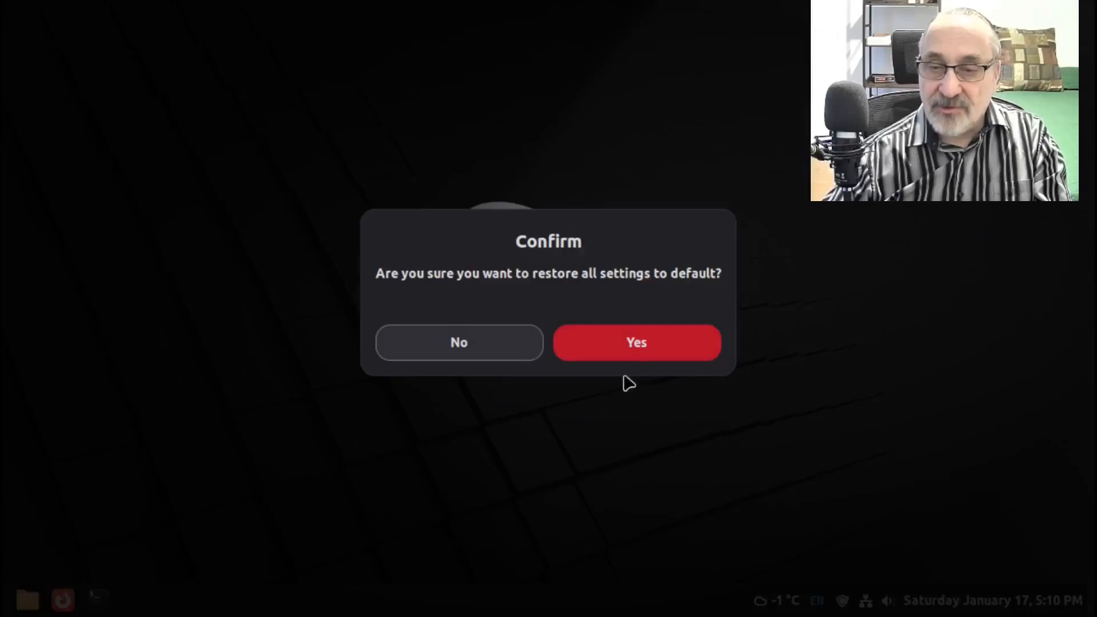
{"action": "left_click", "coordinate": [636, 342]}
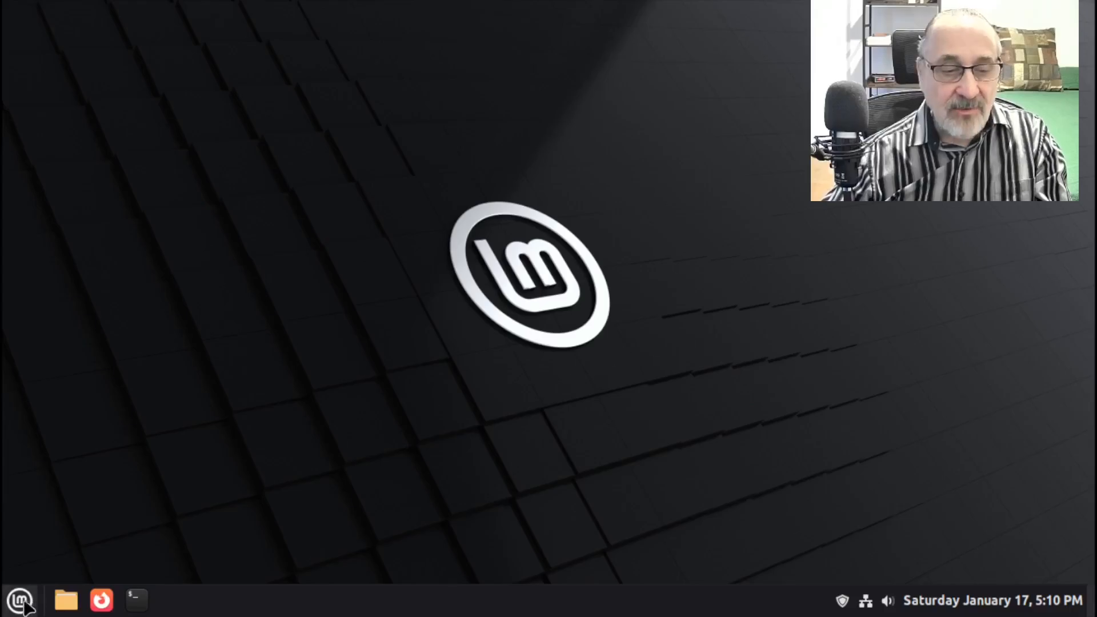
Step: Re-enable the weather applet via Applets, then open and close the restored default menu
{"action": "left_click", "coordinate": [19, 599]}
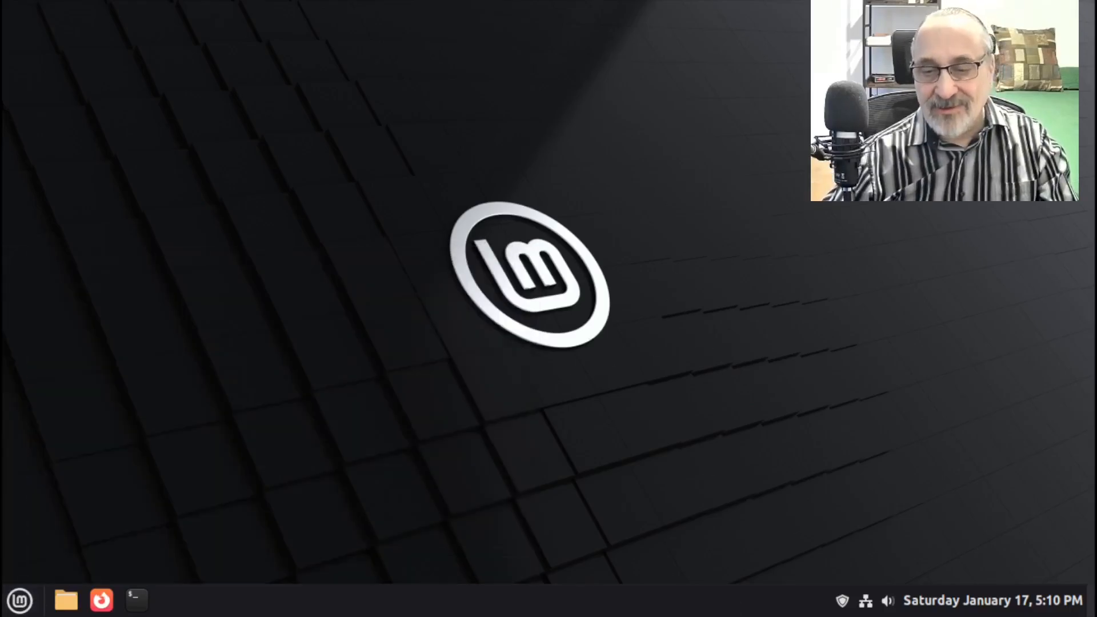
{"action": "mouse_move", "coordinate": [623, 610]}
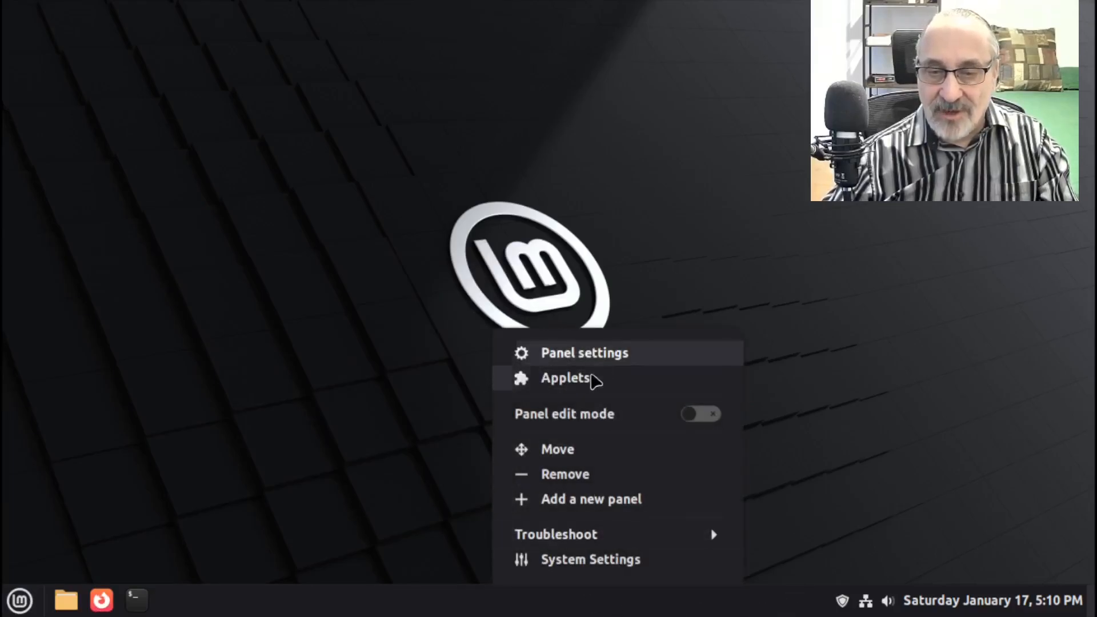
{"action": "left_click", "coordinate": [565, 378]}
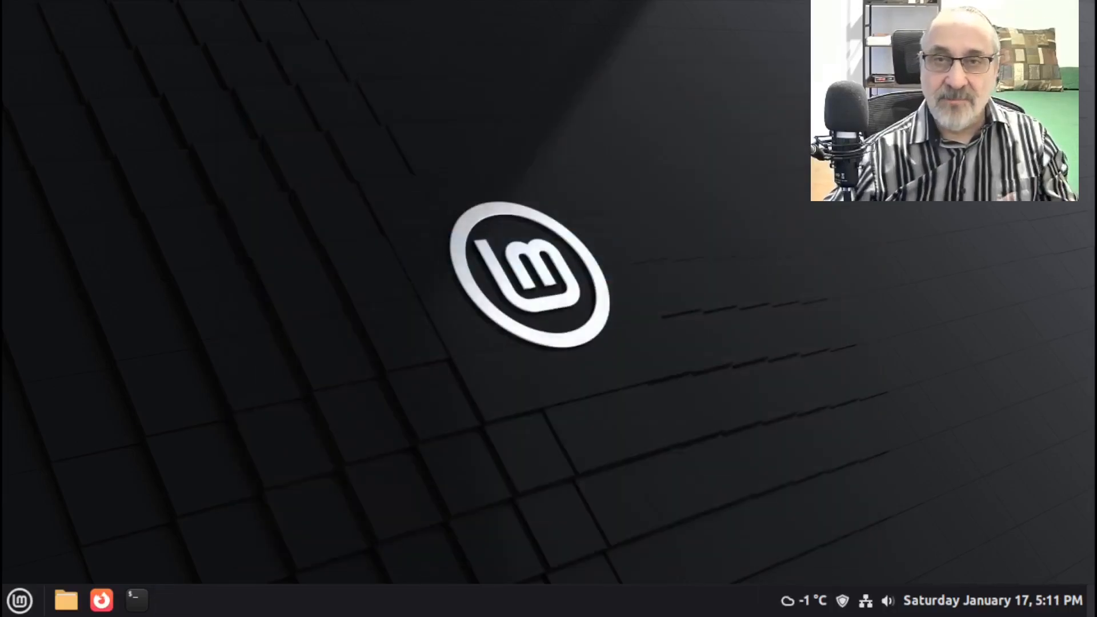
{"action": "left_click", "coordinate": [20, 600]}
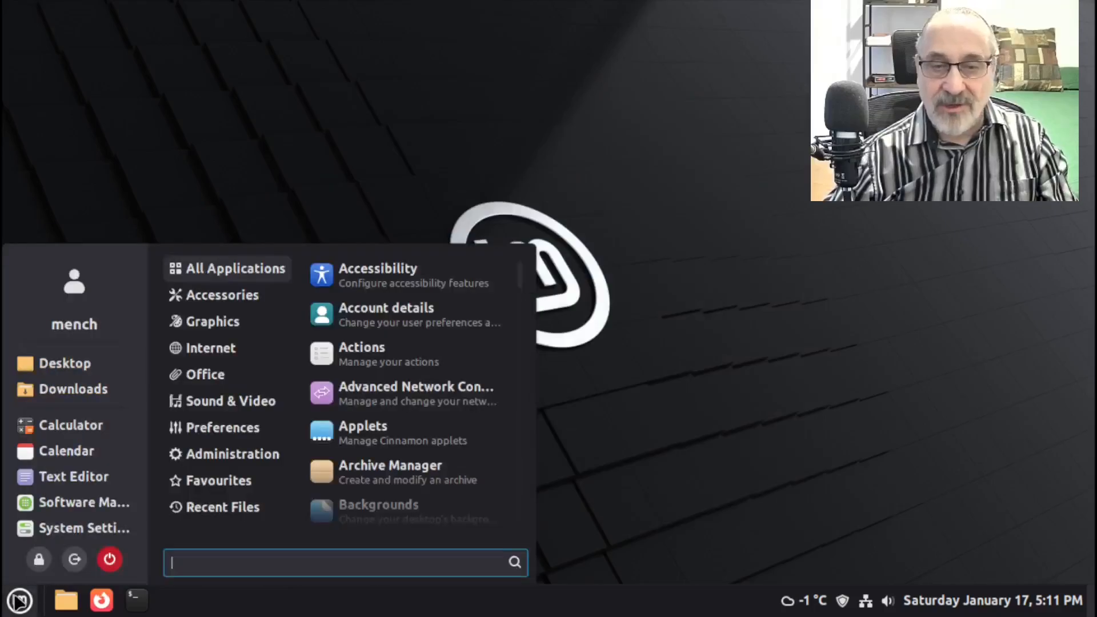
{"action": "left_click", "coordinate": [19, 600]}
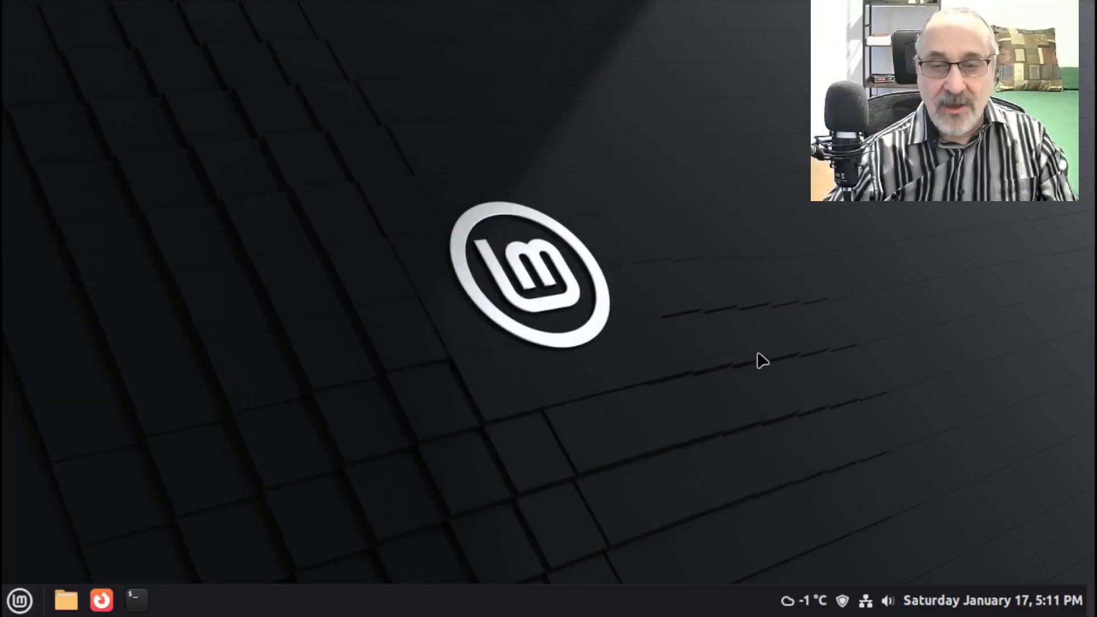